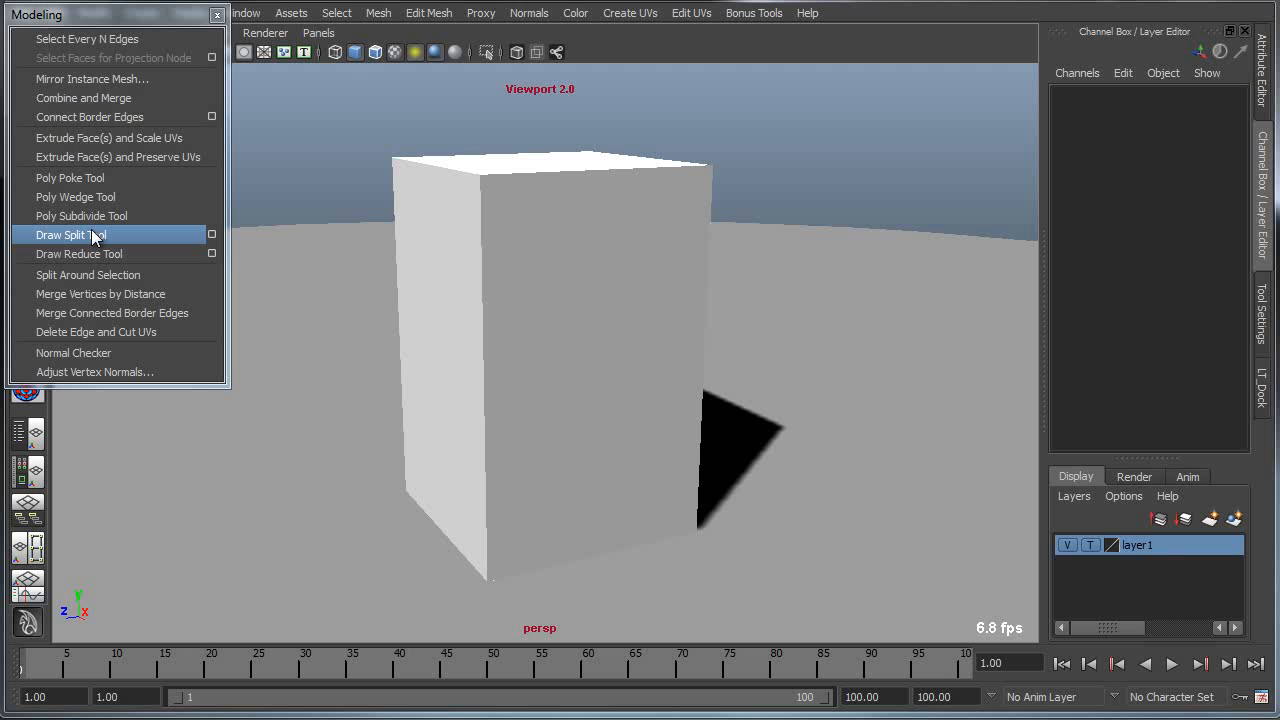
pyautogui.moveTo(490, 344)
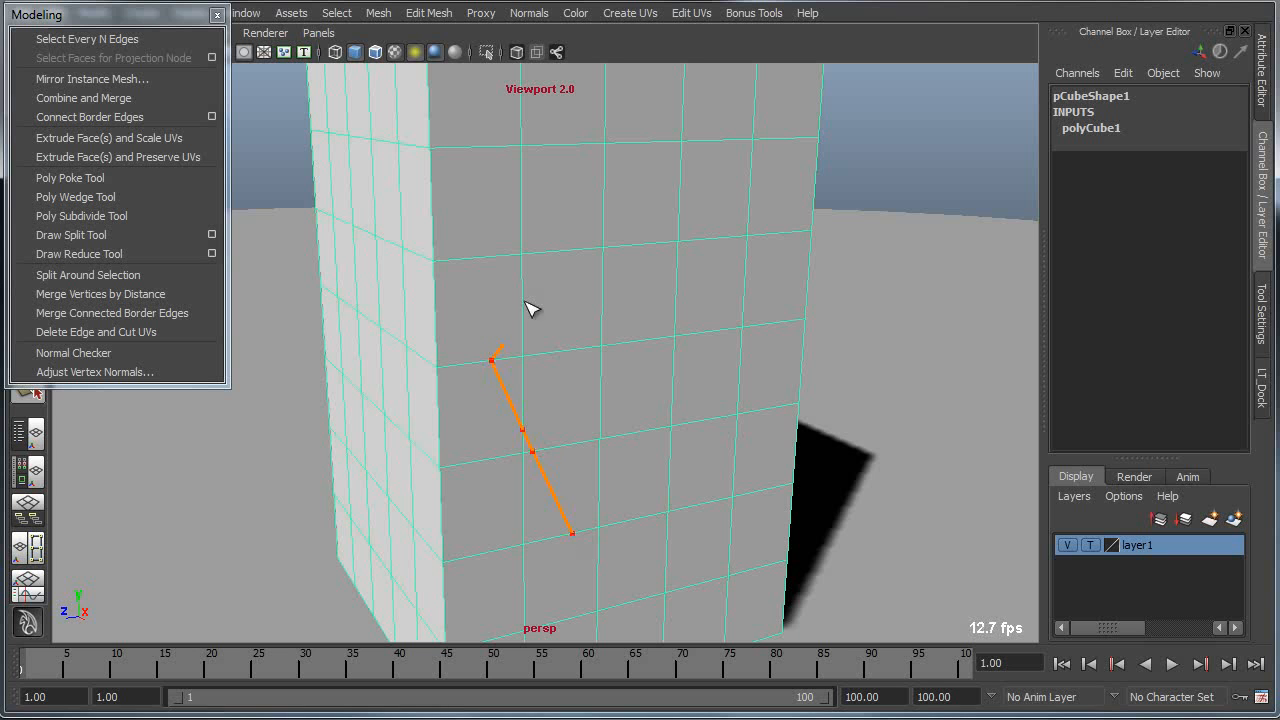
# Step: Draw a curved Draw Split stroke upward across the cube's front-face grid
pyautogui.click(618, 210)
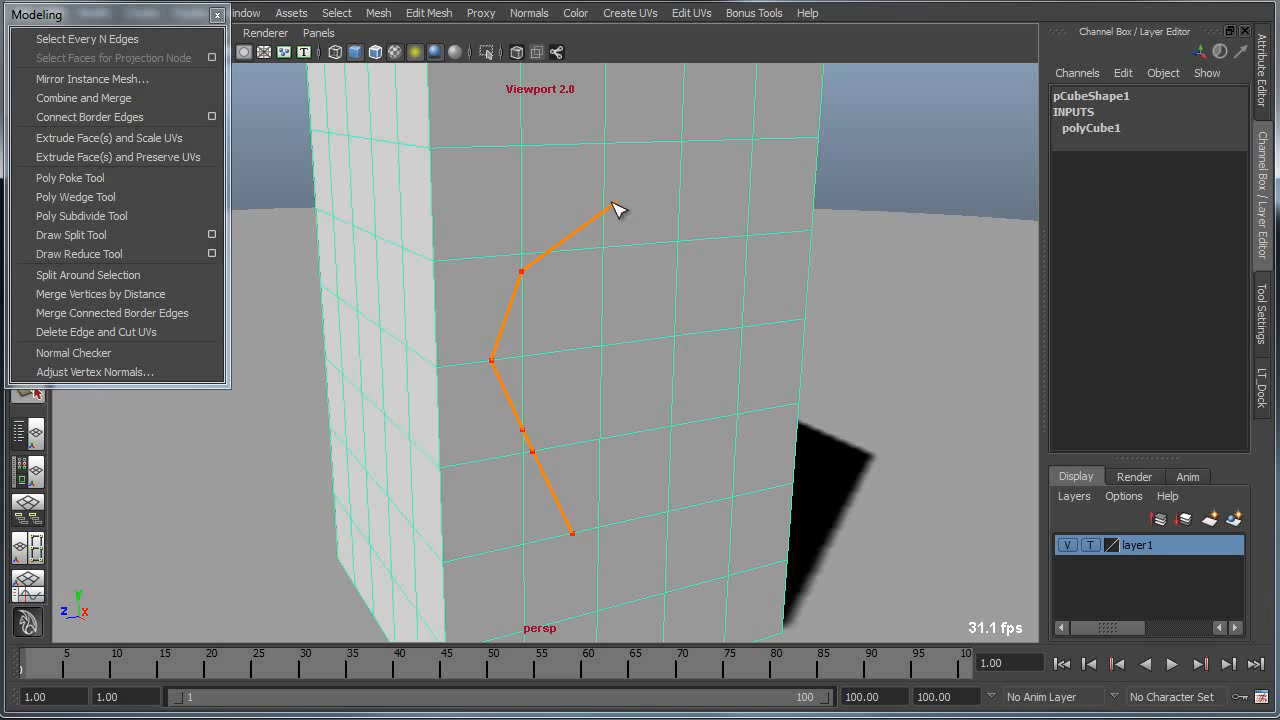
pyautogui.moveTo(620, 210); pyautogui.dragTo(608, 188)
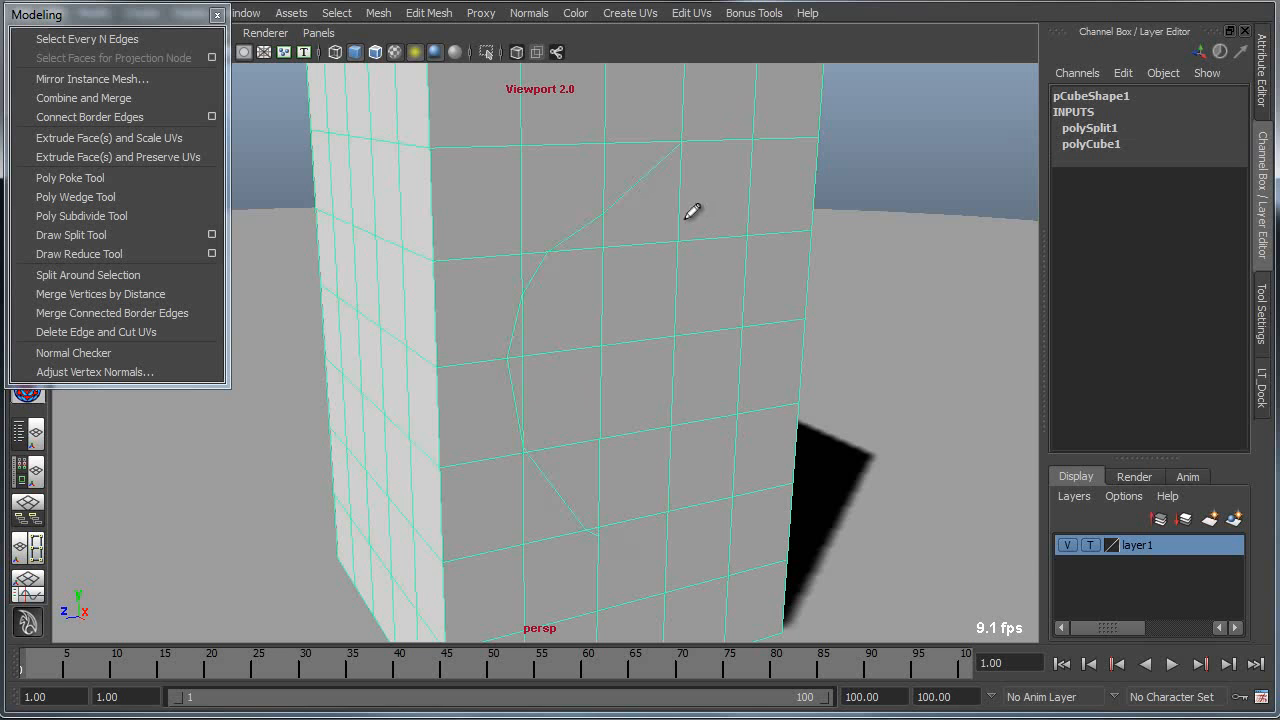
pyautogui.moveTo(590, 216)
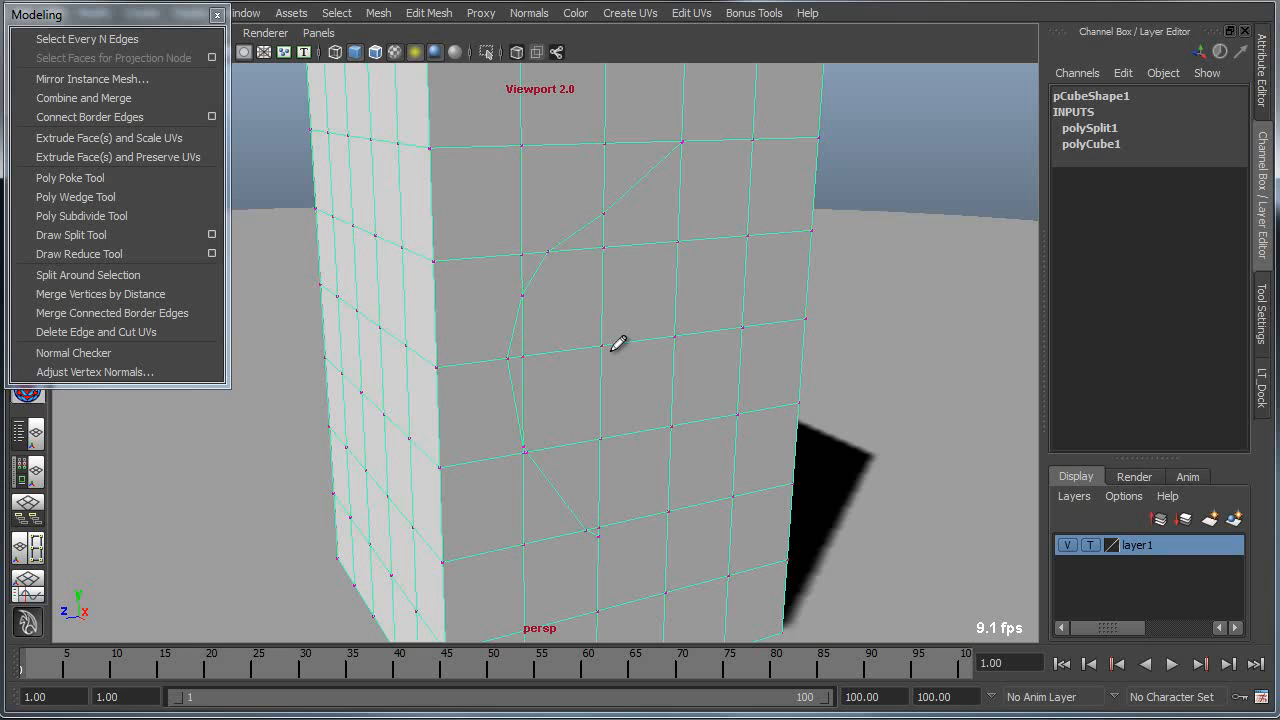
pyautogui.moveTo(616, 350)
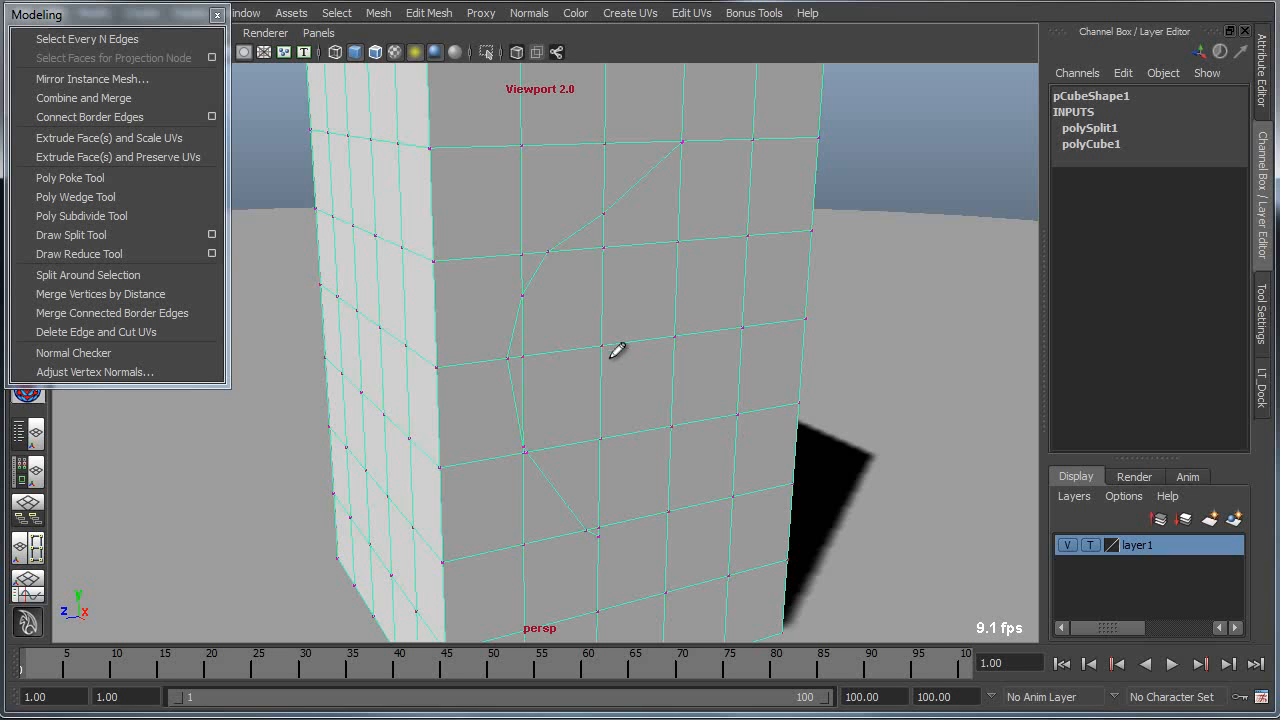
pyautogui.moveTo(756, 172)
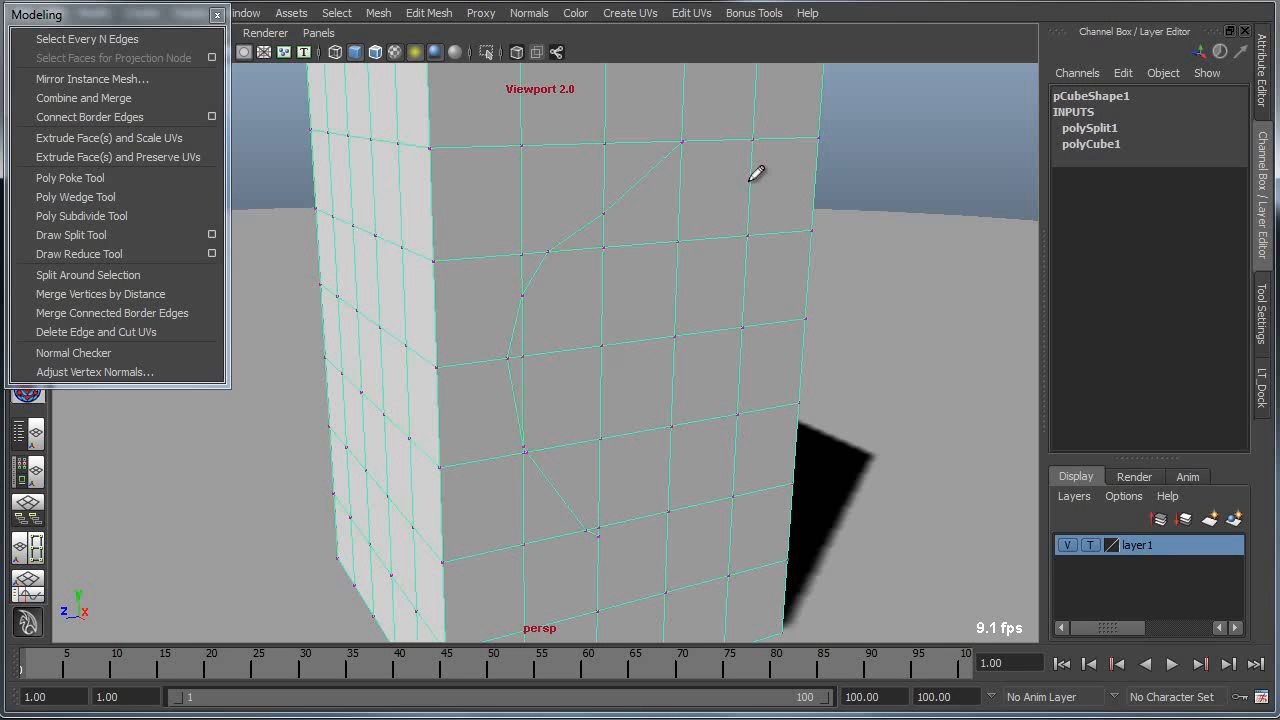
pyautogui.moveTo(570, 242)
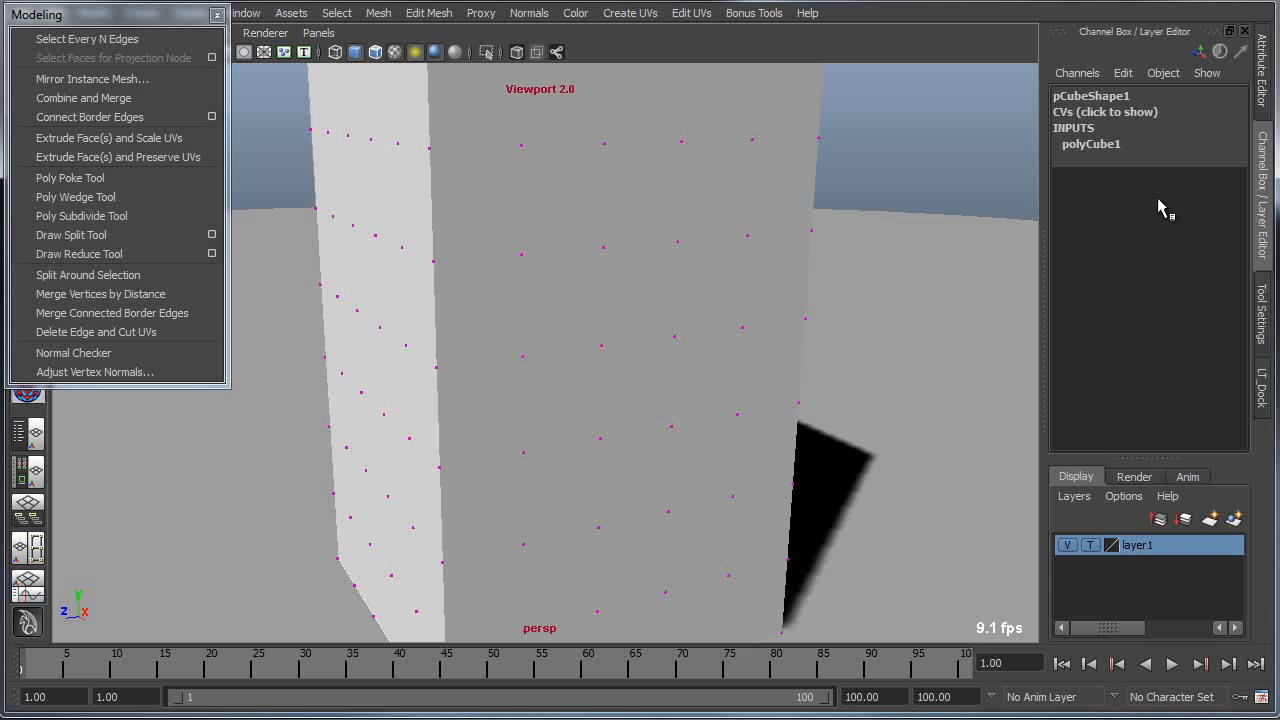
# Step: Raise the Draw Split tool's Subdivisions to 4 in its options
pyautogui.click(72, 236)
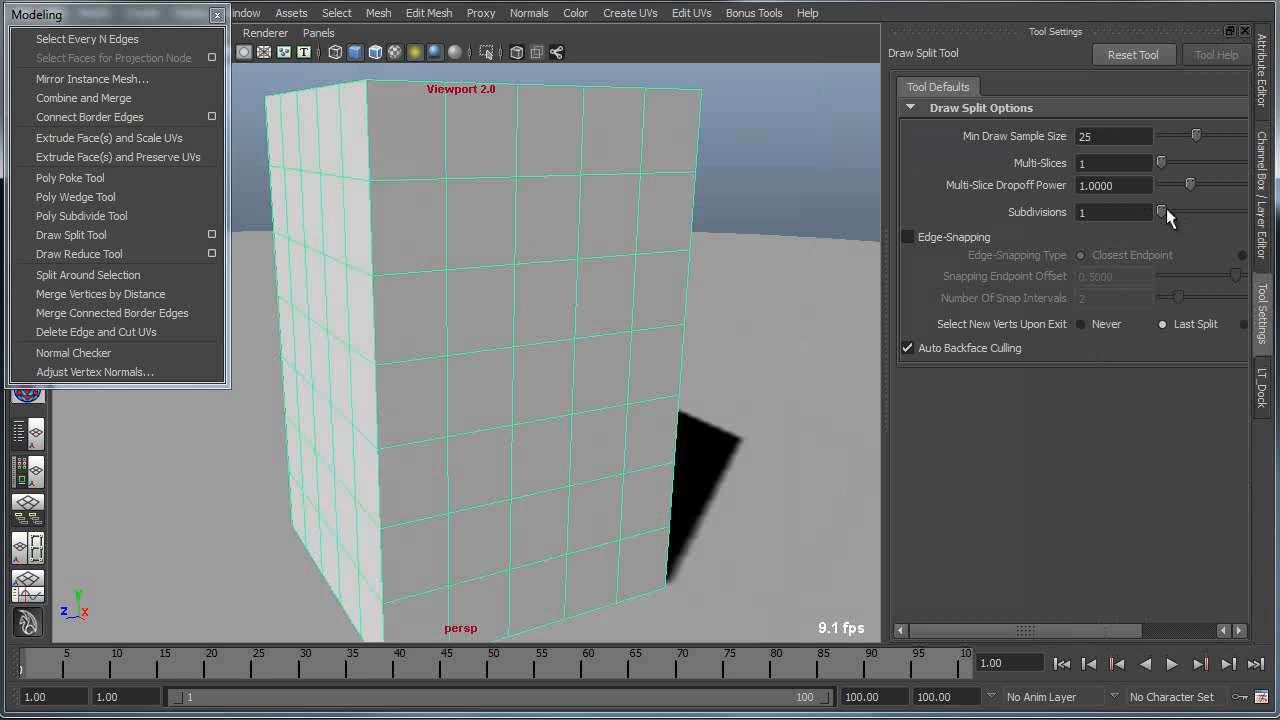
pyautogui.moveTo(1164, 212); pyautogui.dragTo(1212, 212)
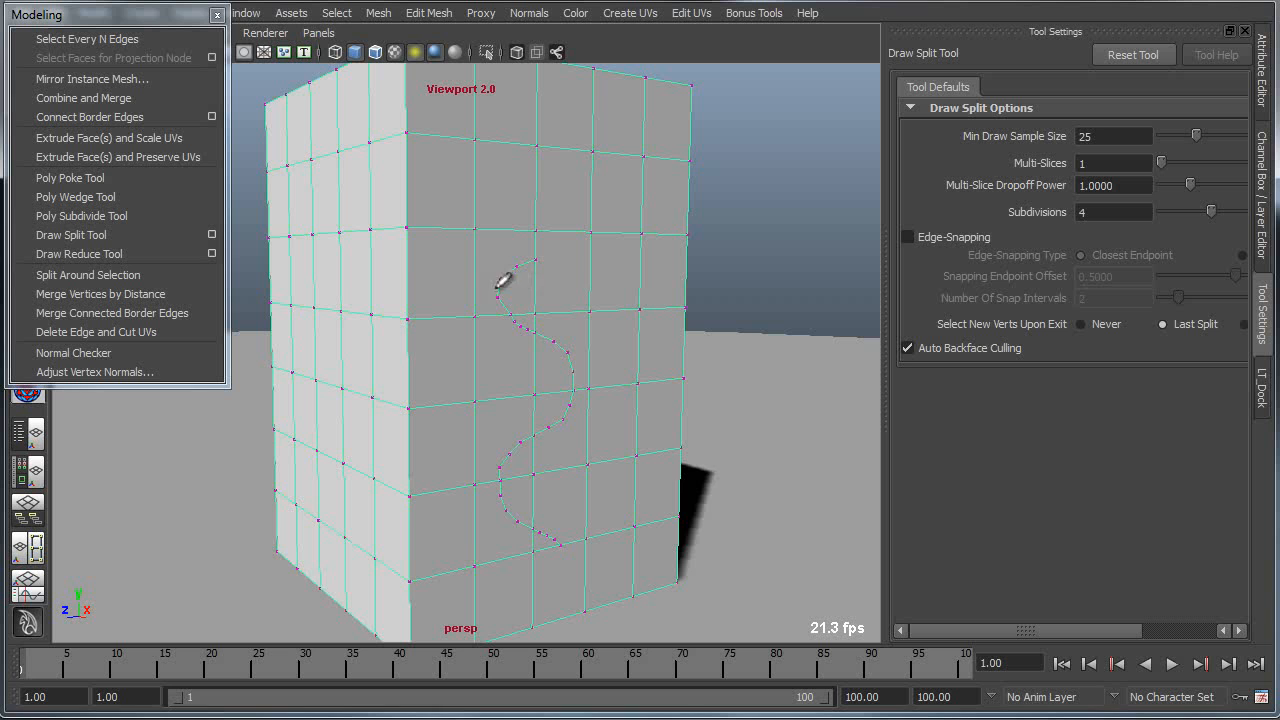
pyautogui.moveTo(530, 430)
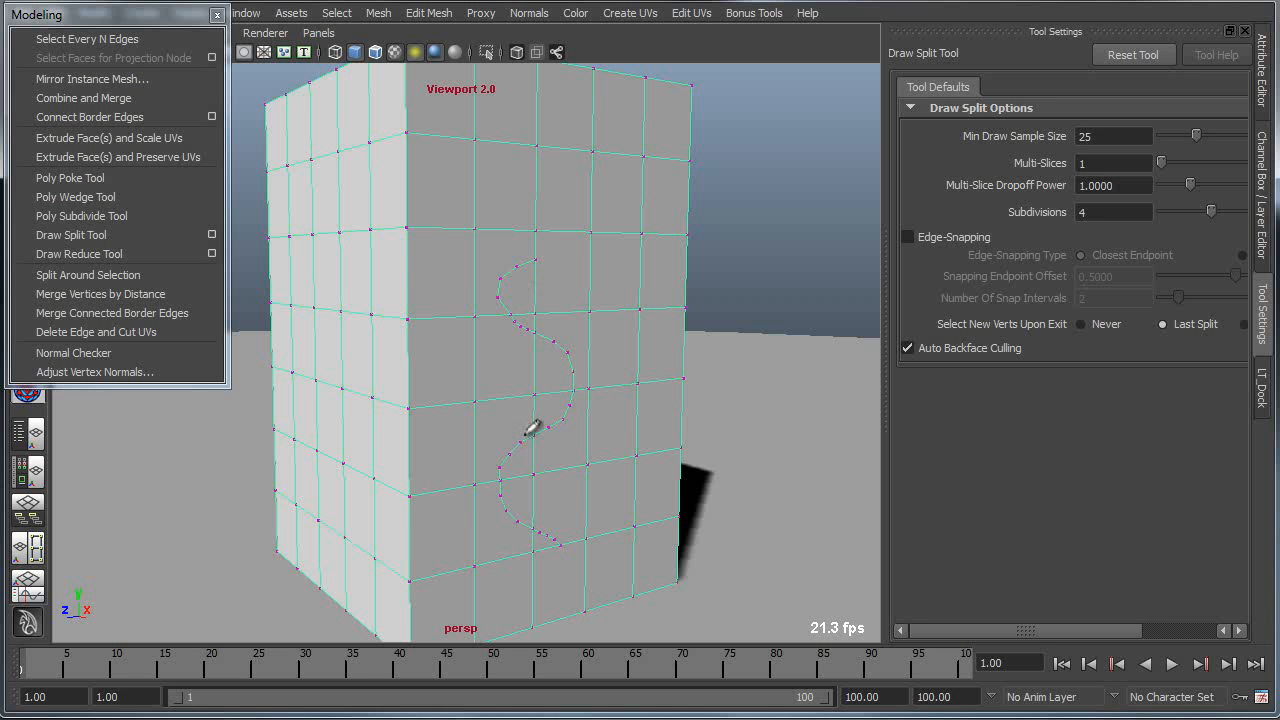
pyautogui.moveTo(590, 512)
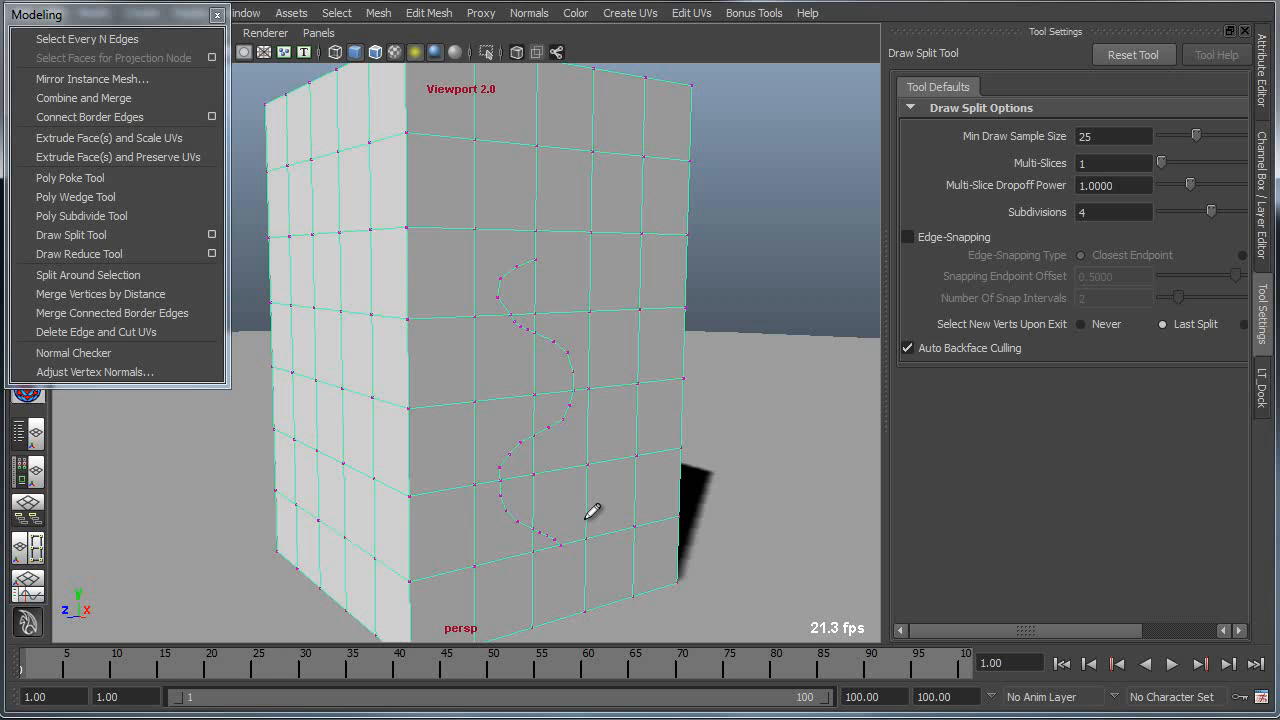
pyautogui.moveTo(598, 508)
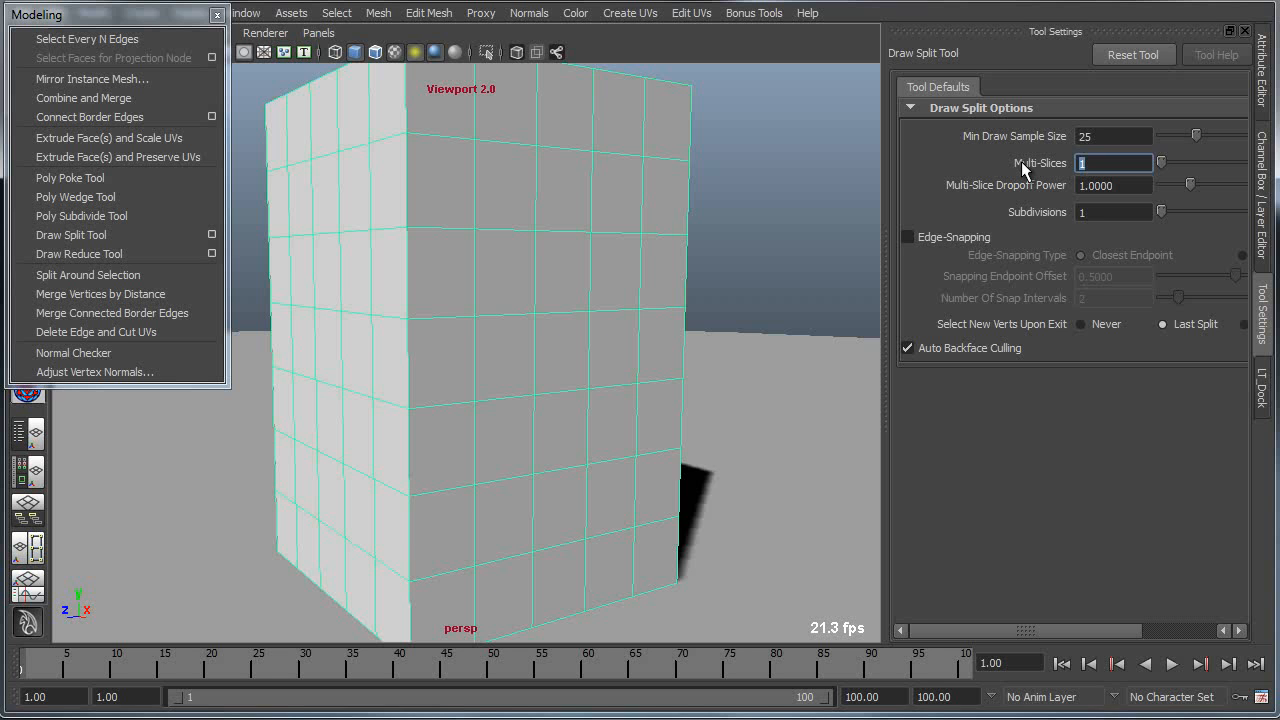
# Step: Set Multi-Slices to 3 for the next split stroke
pyautogui.write('3')
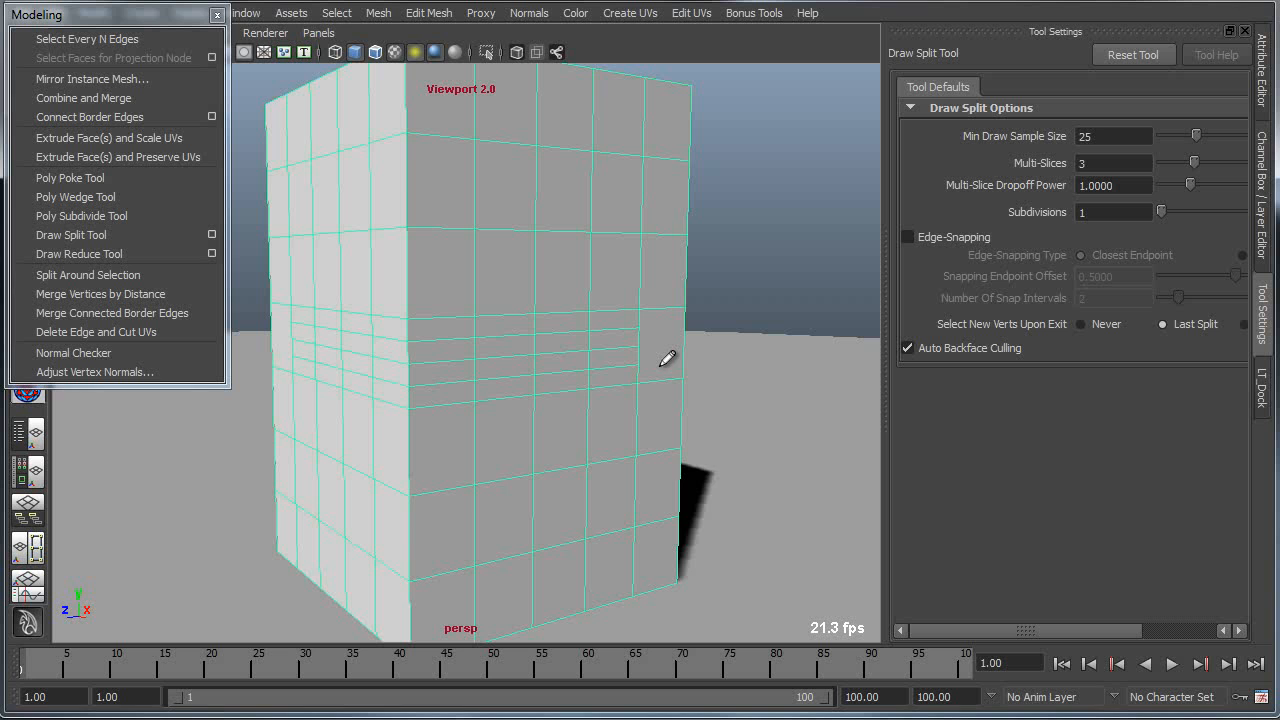
pyautogui.moveTo(378, 332)
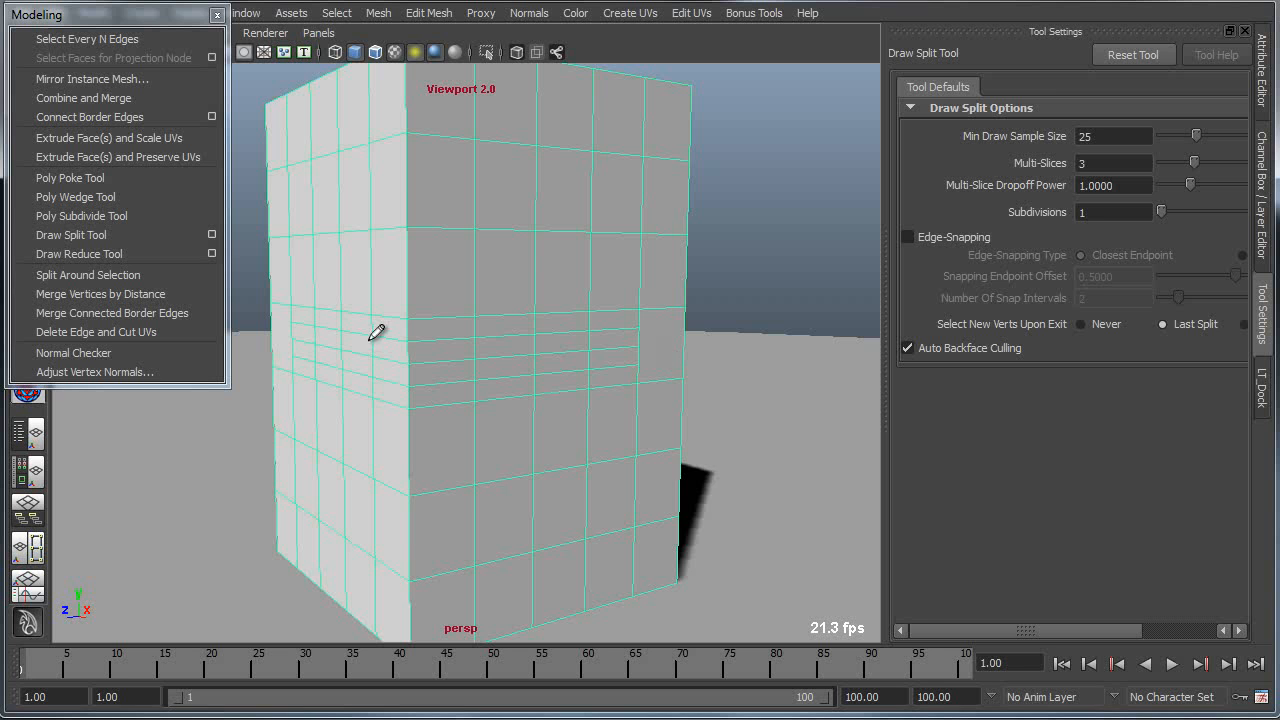
pyautogui.moveTo(416, 302)
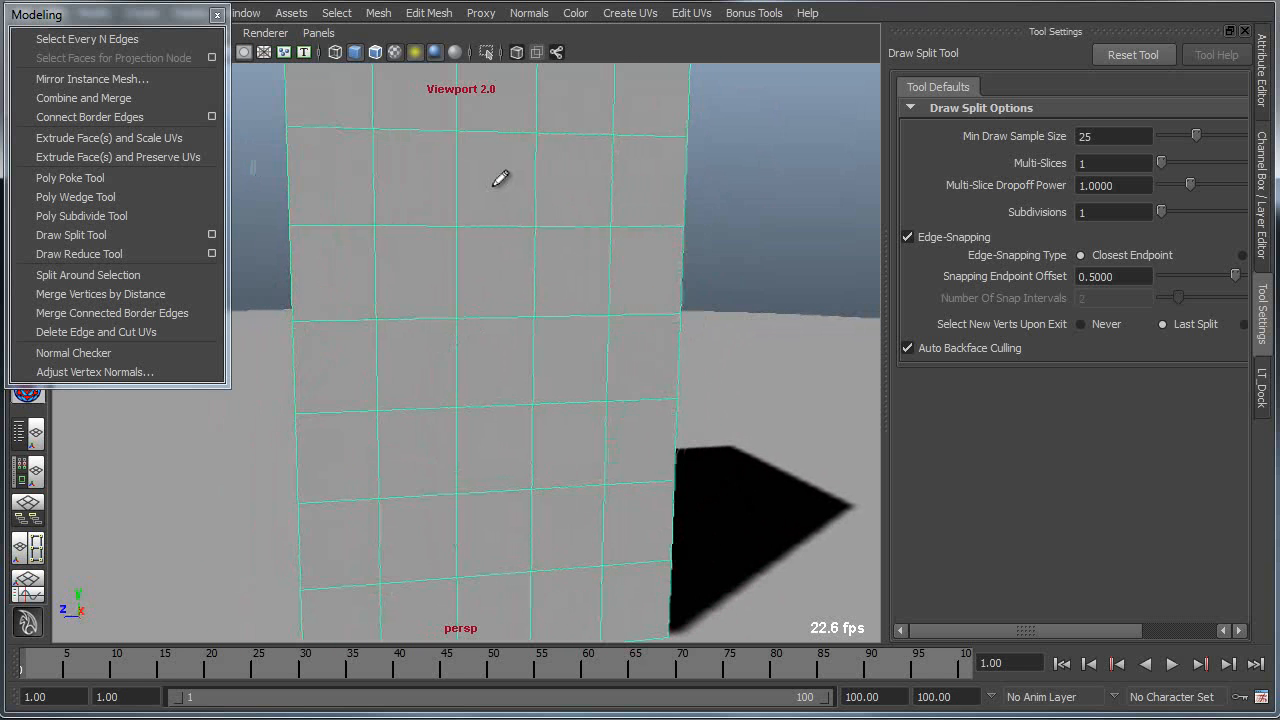
# Step: Draw a snapped split down the front face, then lower Snapping Endpoint Offset to 0.1000
pyautogui.moveTo(500, 178); pyautogui.dragTo(520, 420)
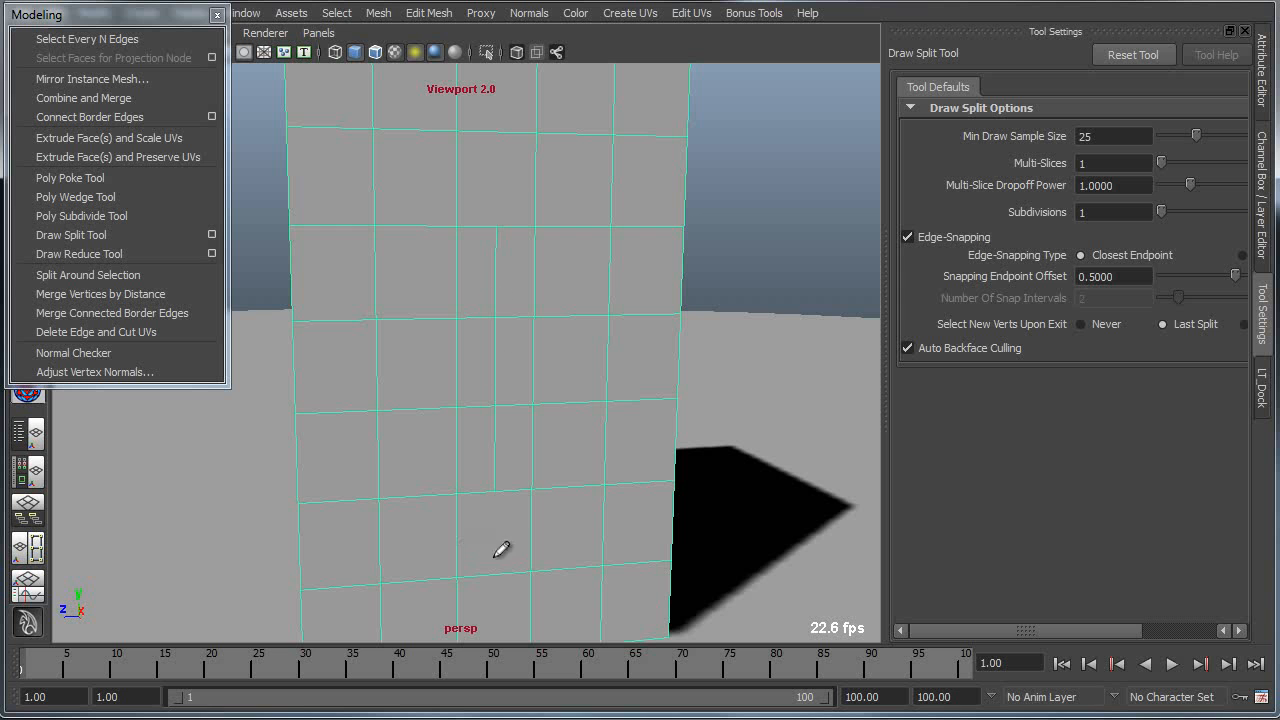
pyautogui.moveTo(500, 532)
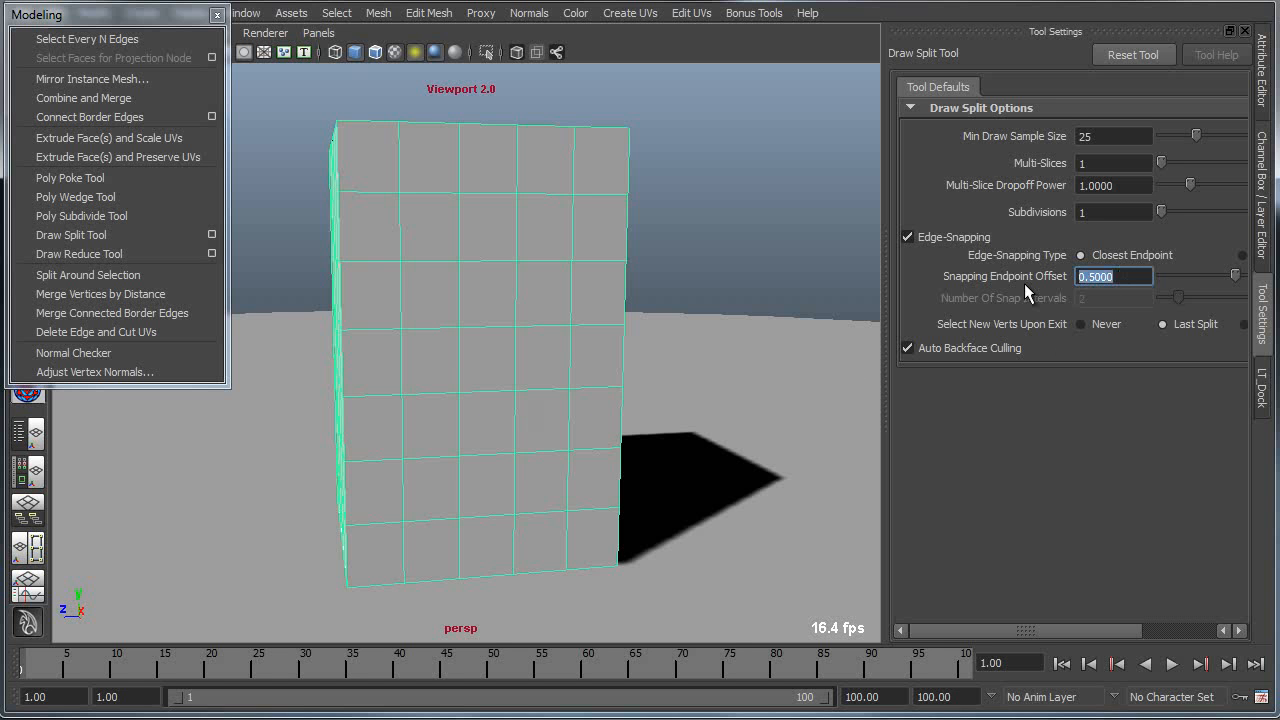
pyautogui.write('0.1000')
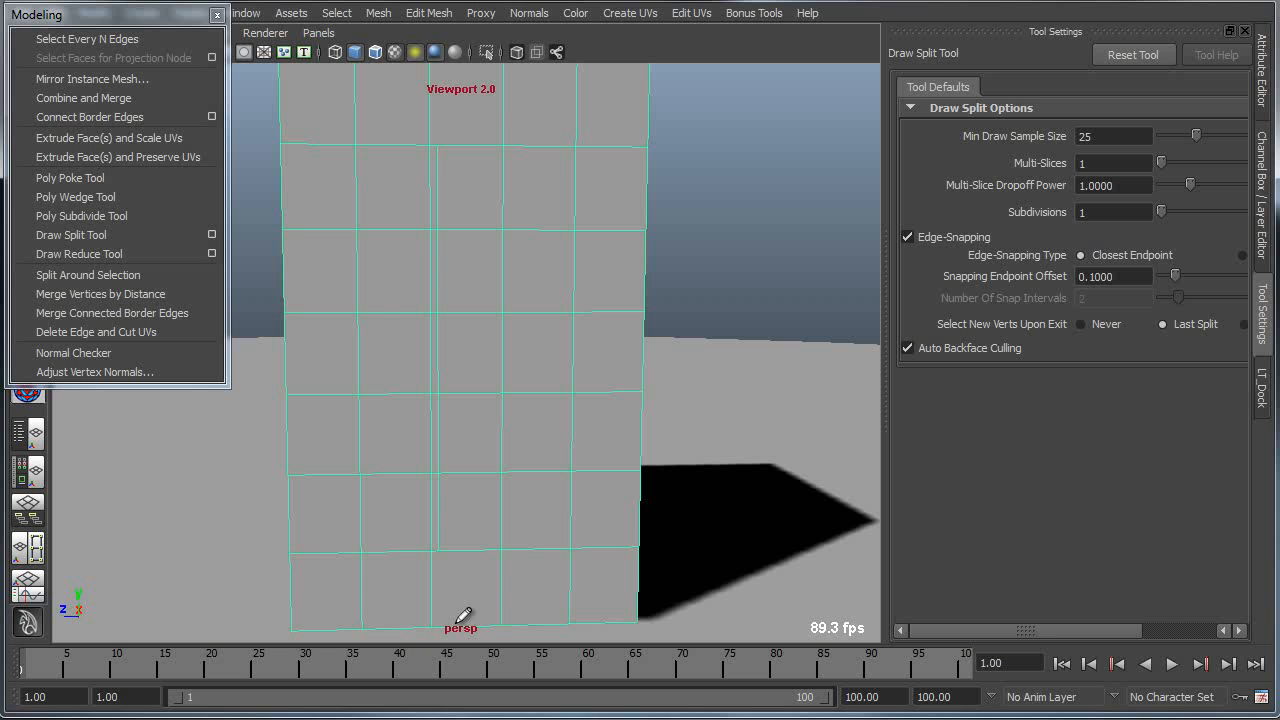
pyautogui.moveTo(652, 404)
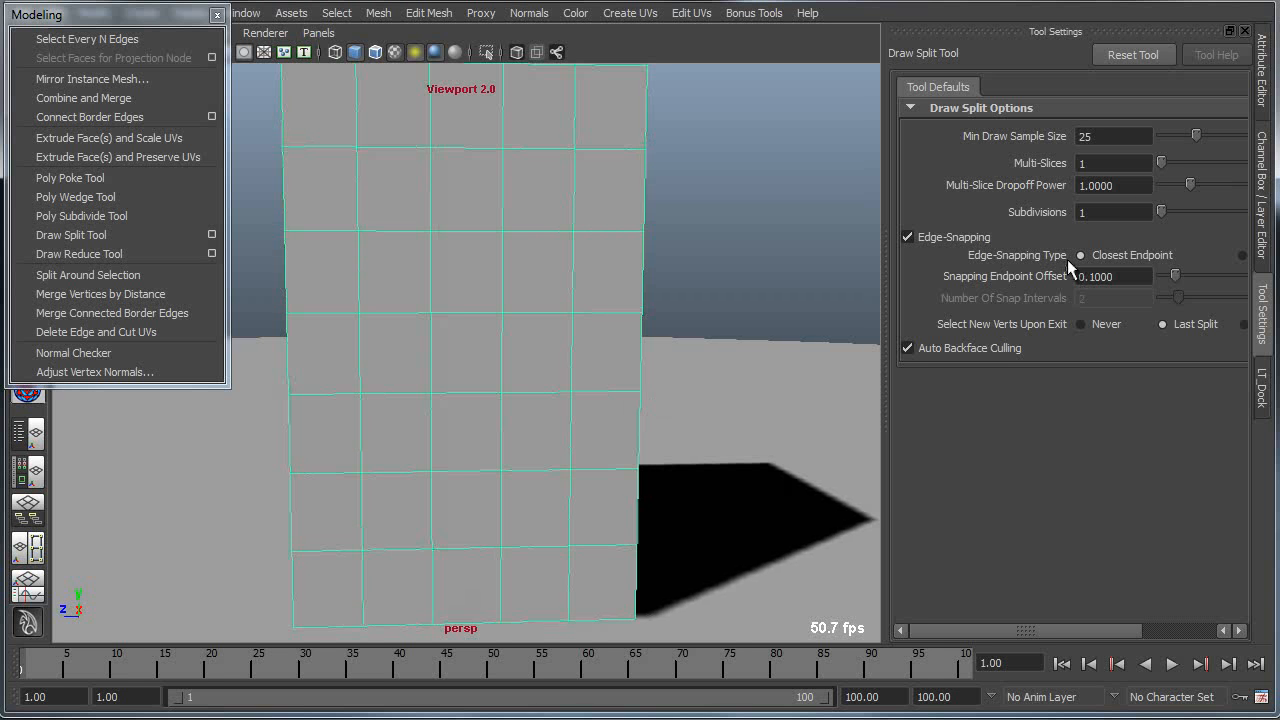
# Step: With snapping off and dropoff power 0.3020, draw a three-slice vertical split down the front face
pyautogui.click(908, 236)
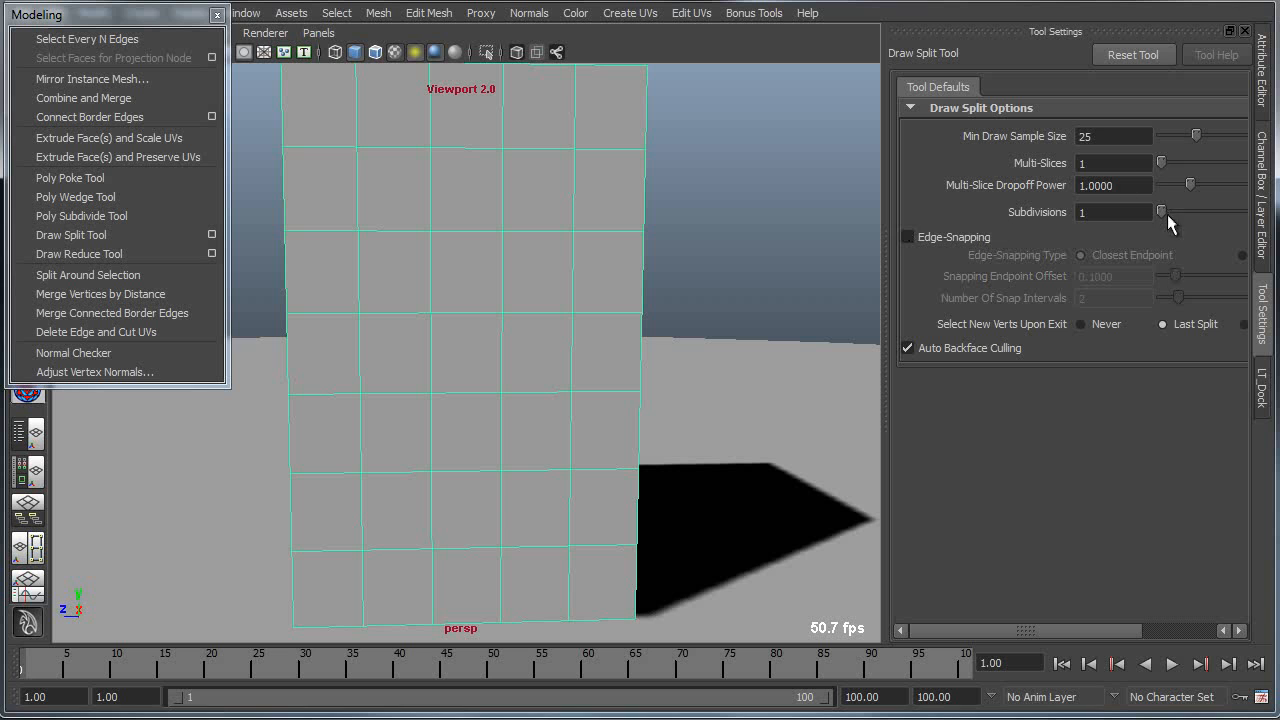
pyautogui.click(1178, 162)
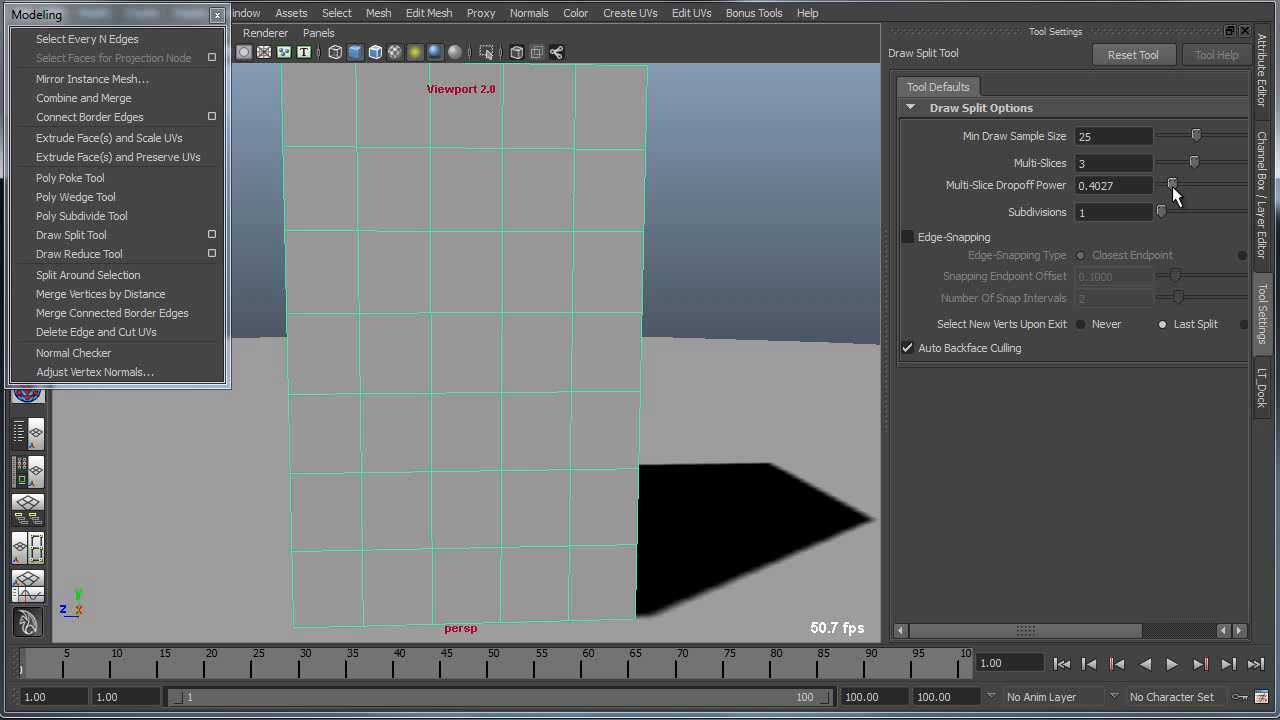
pyautogui.moveTo(1180, 184); pyautogui.dragTo(1164, 184)
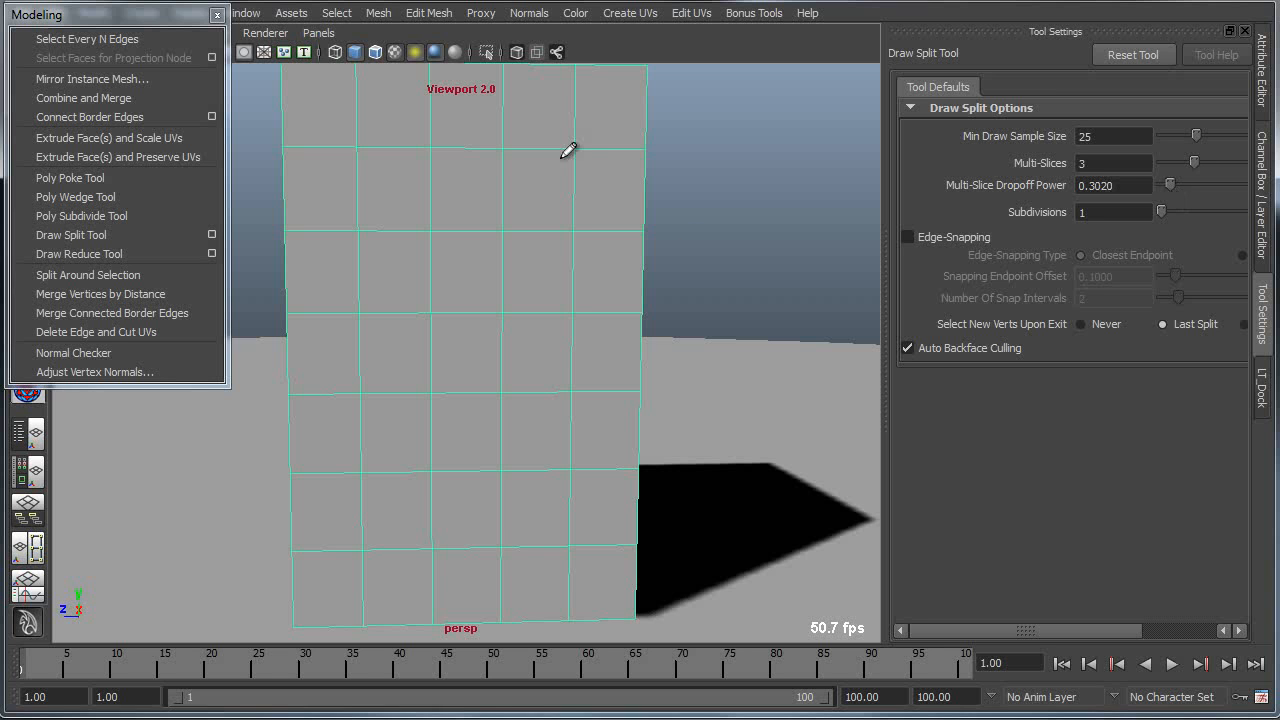
pyautogui.moveTo(572, 148); pyautogui.dragTo(468, 556)
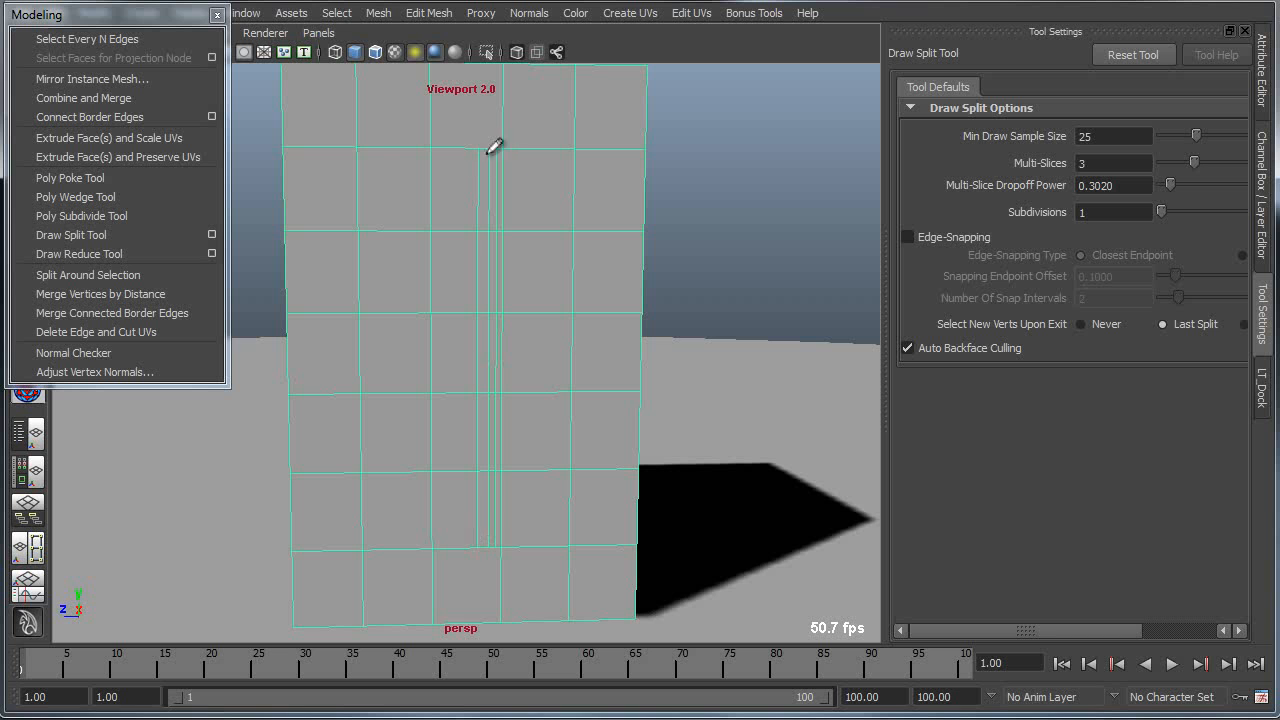
pyautogui.moveTo(532, 218)
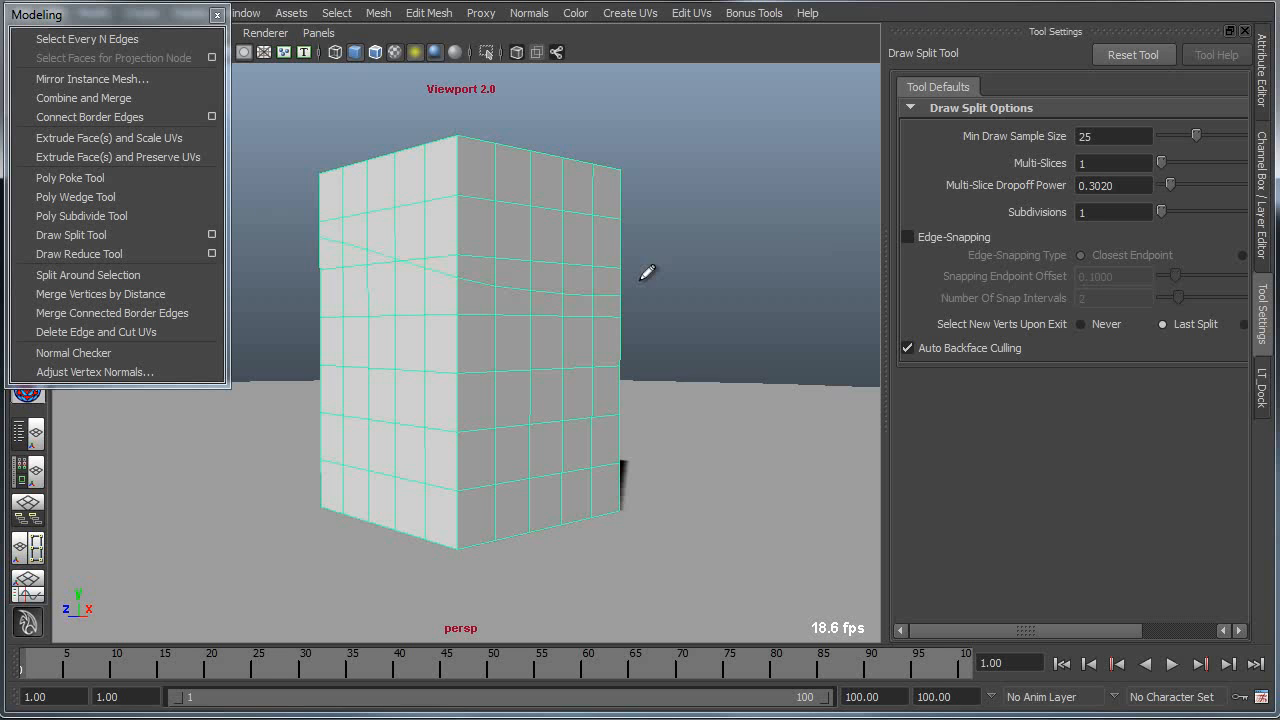
pyautogui.moveTo(500, 288)
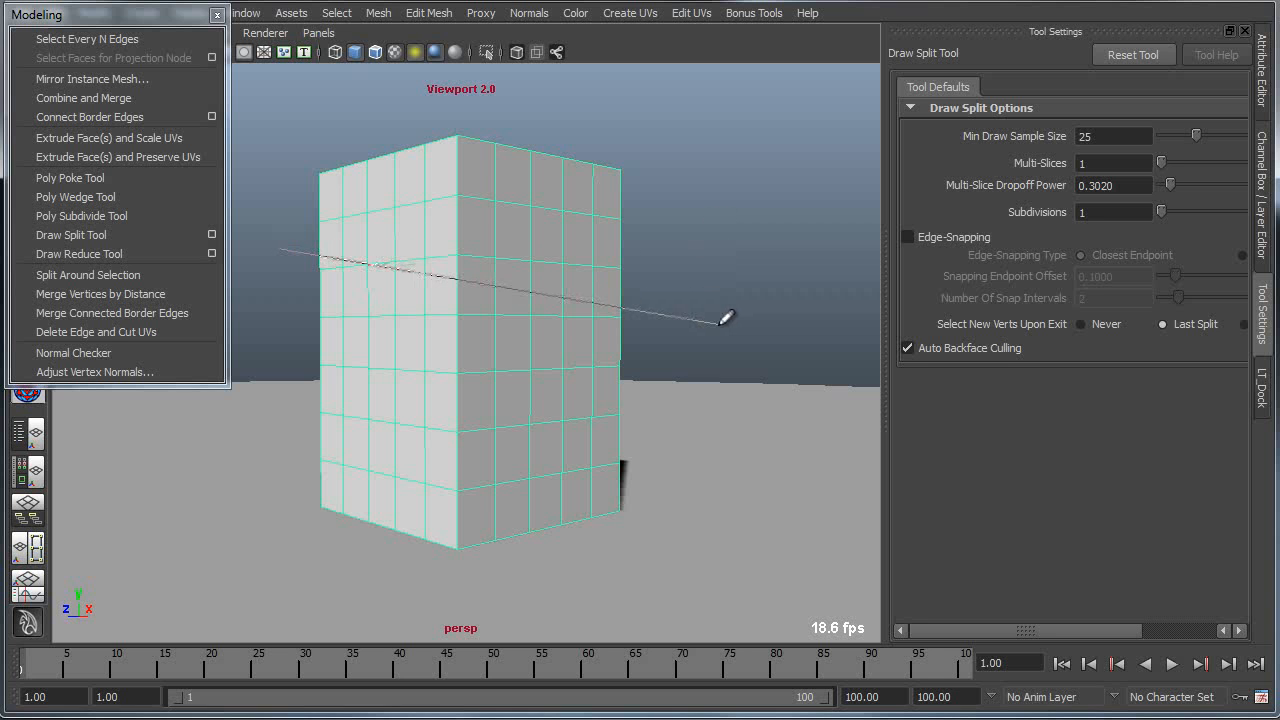
pyautogui.moveTo(518, 284)
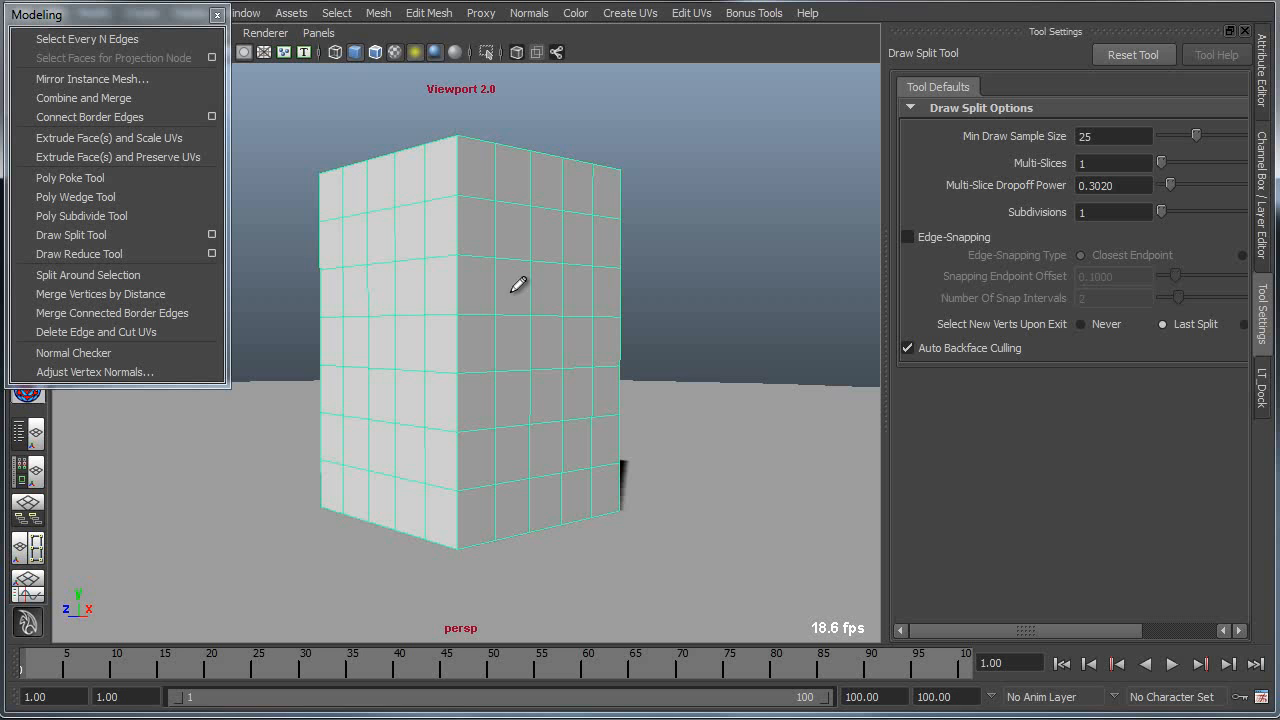
pyautogui.moveTo(710, 276)
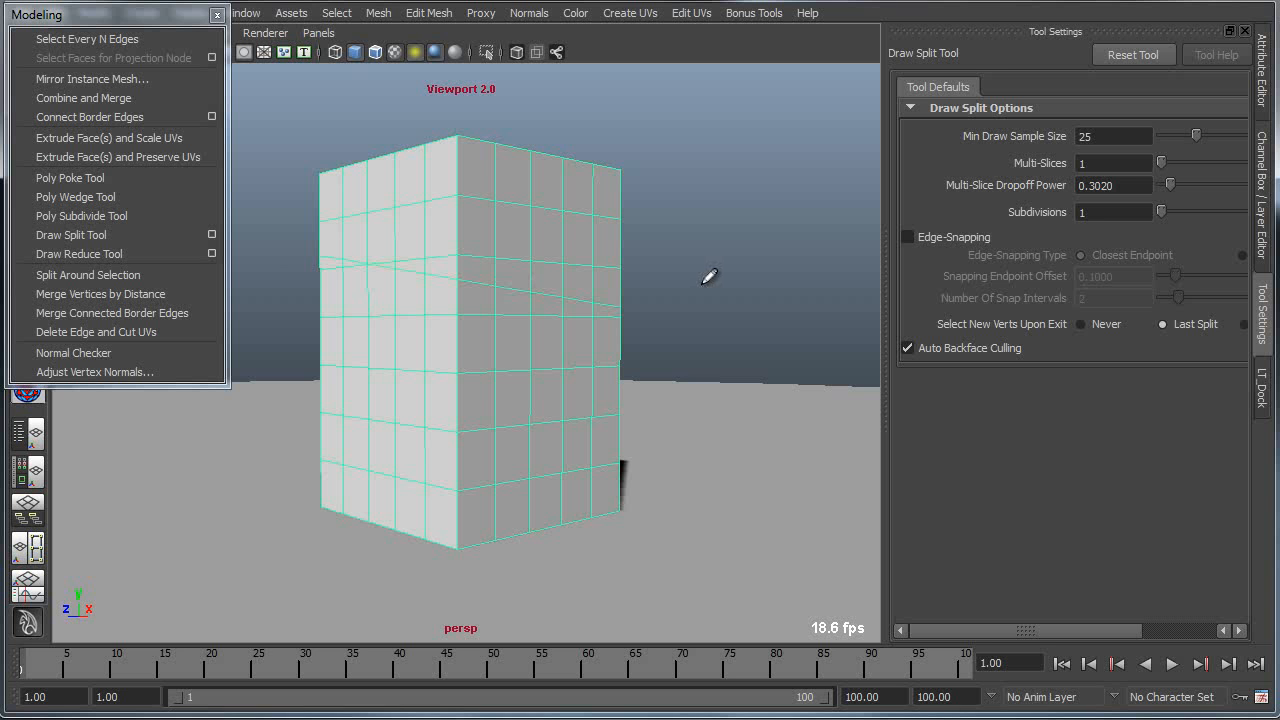
pyautogui.moveTo(712, 314)
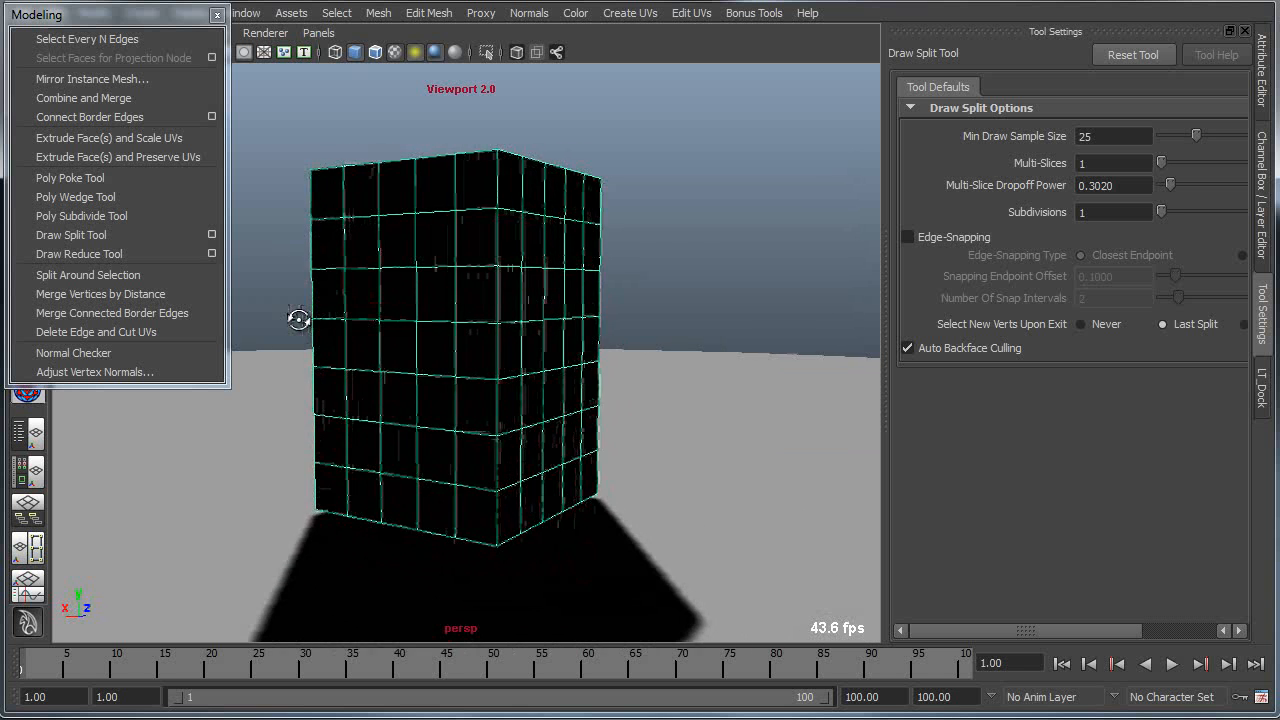
# Step: Orbit the view around the cube to see the slanted split edge
pyautogui.moveTo(298, 320); pyautogui.dragTo(718, 320)
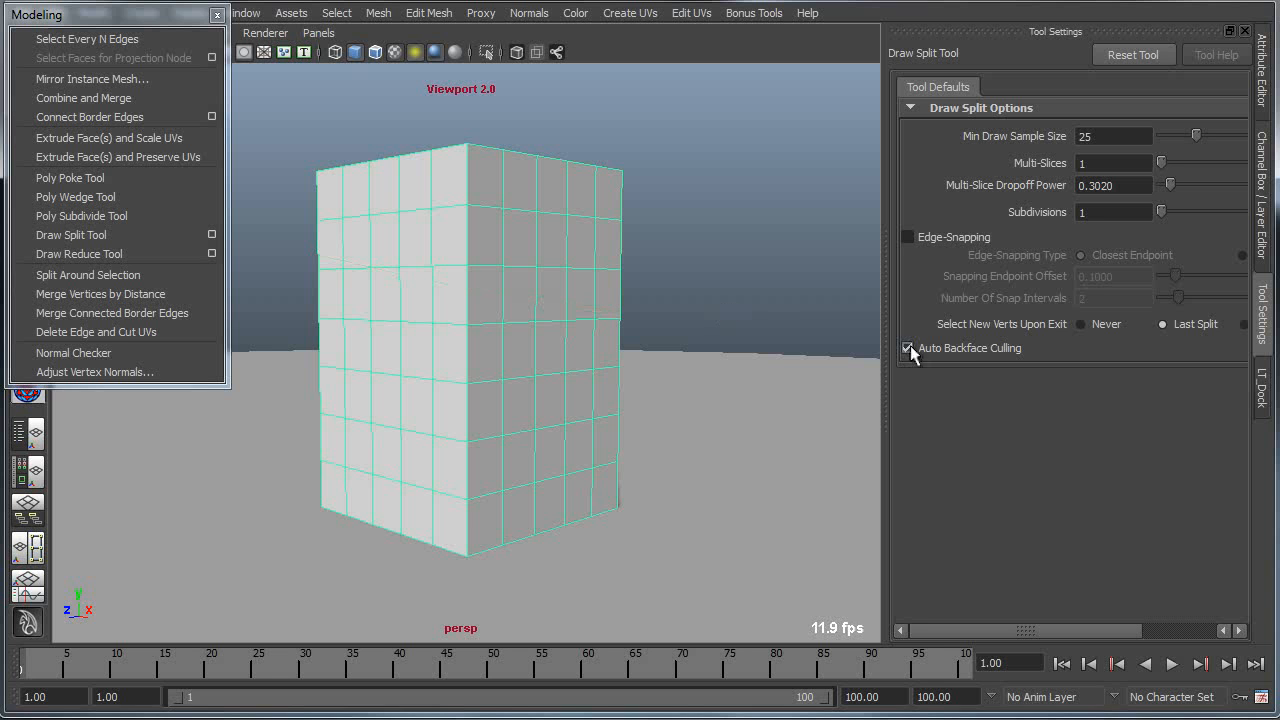
# Step: Turn off Auto Backface Culling and draw several split strokes across the cube's faces
pyautogui.click(908, 348)
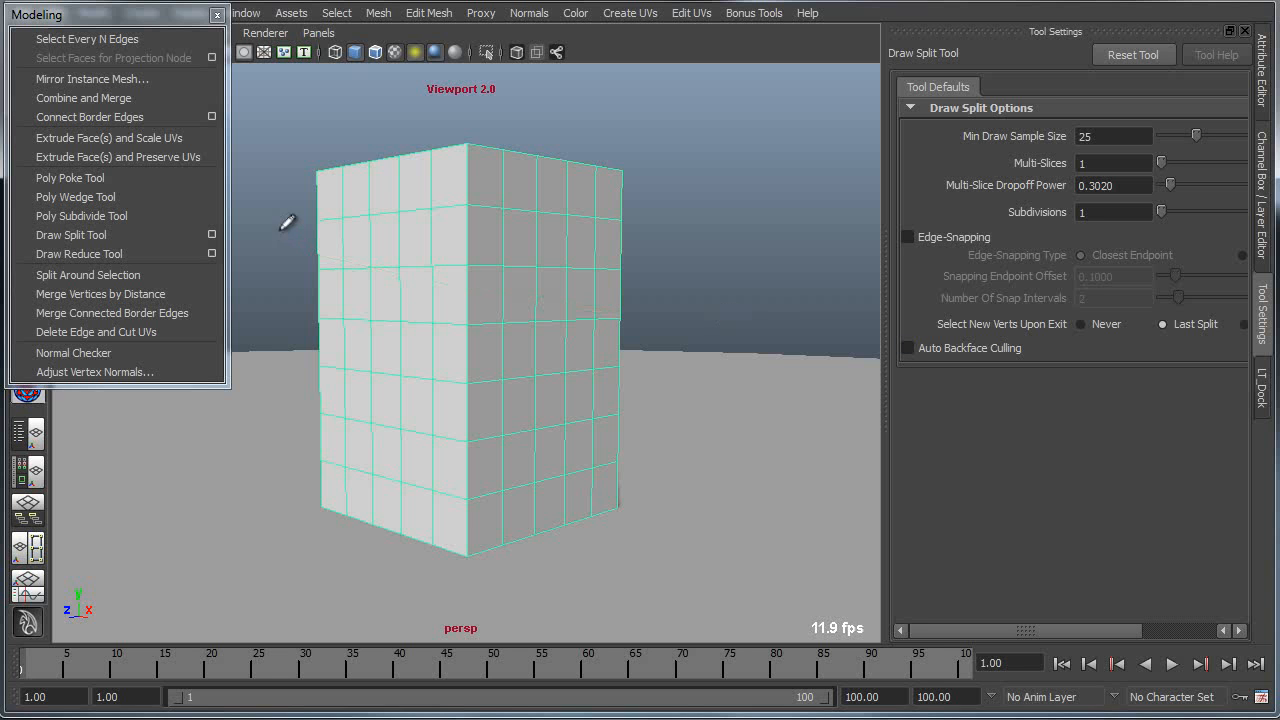
pyautogui.moveTo(290, 224); pyautogui.dragTo(710, 262)
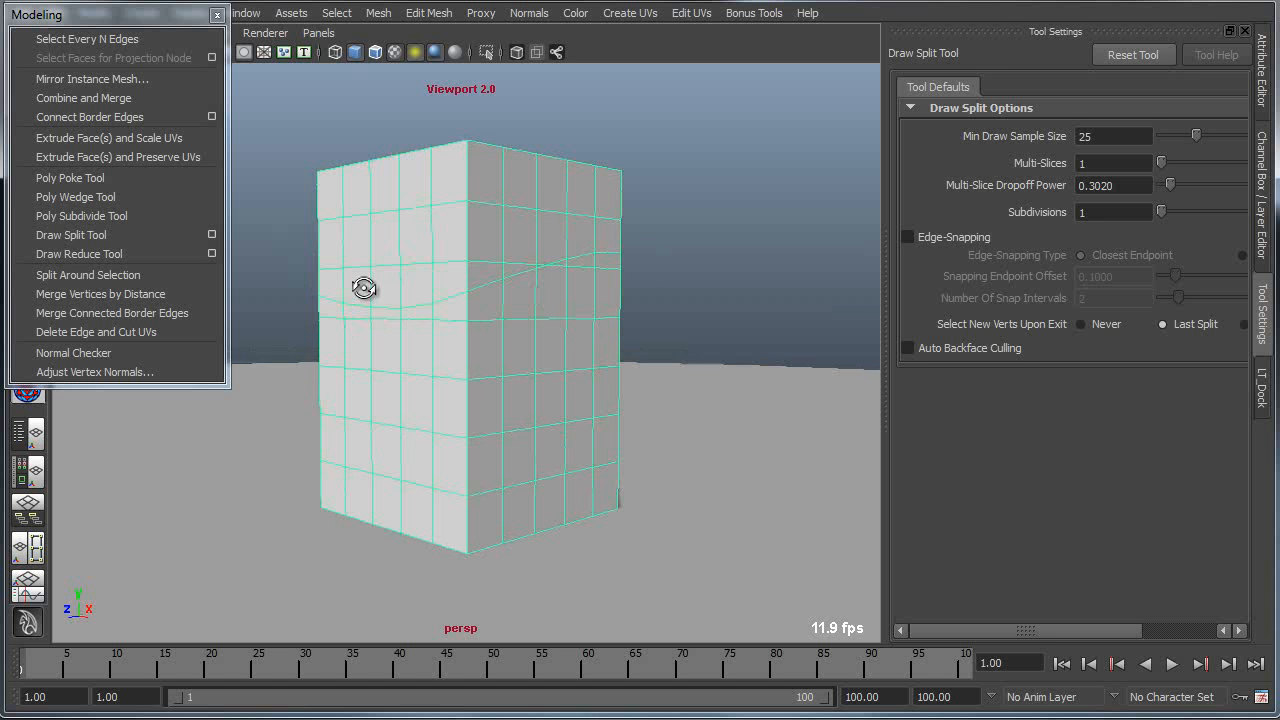
pyautogui.moveTo(364, 288); pyautogui.dragTo(478, 370)
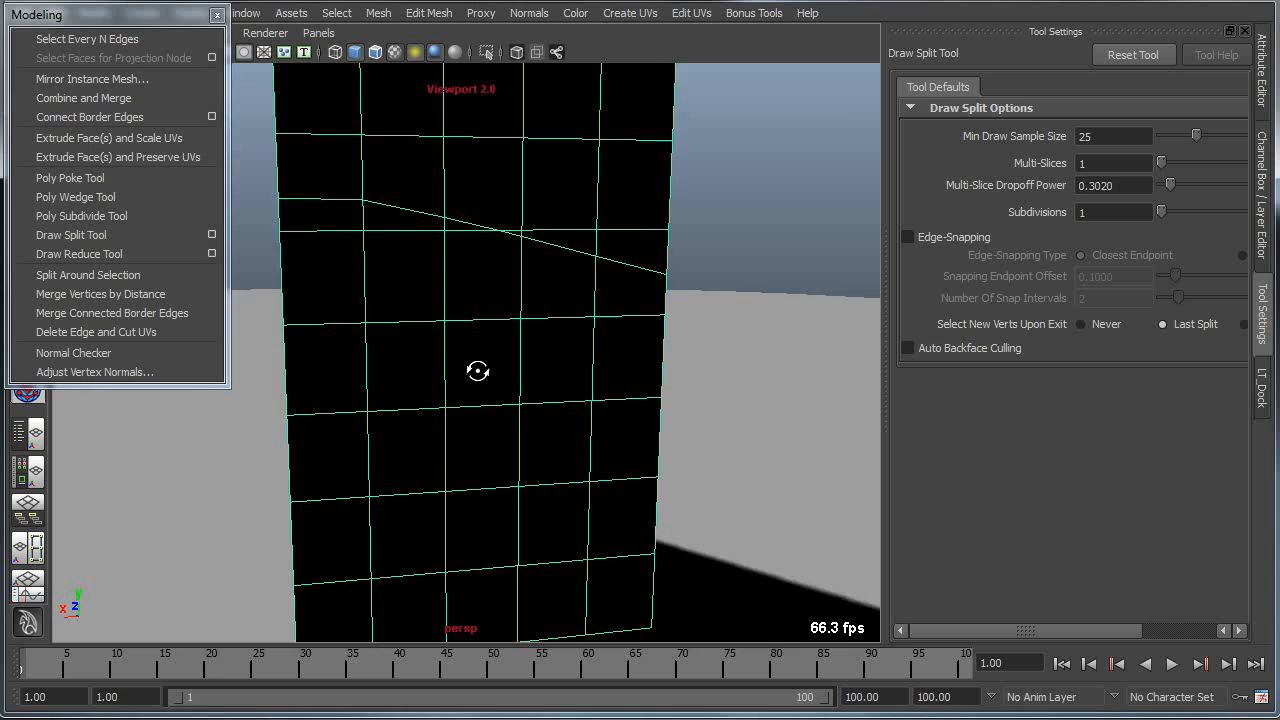
pyautogui.moveTo(478, 370); pyautogui.dragTo(588, 388)
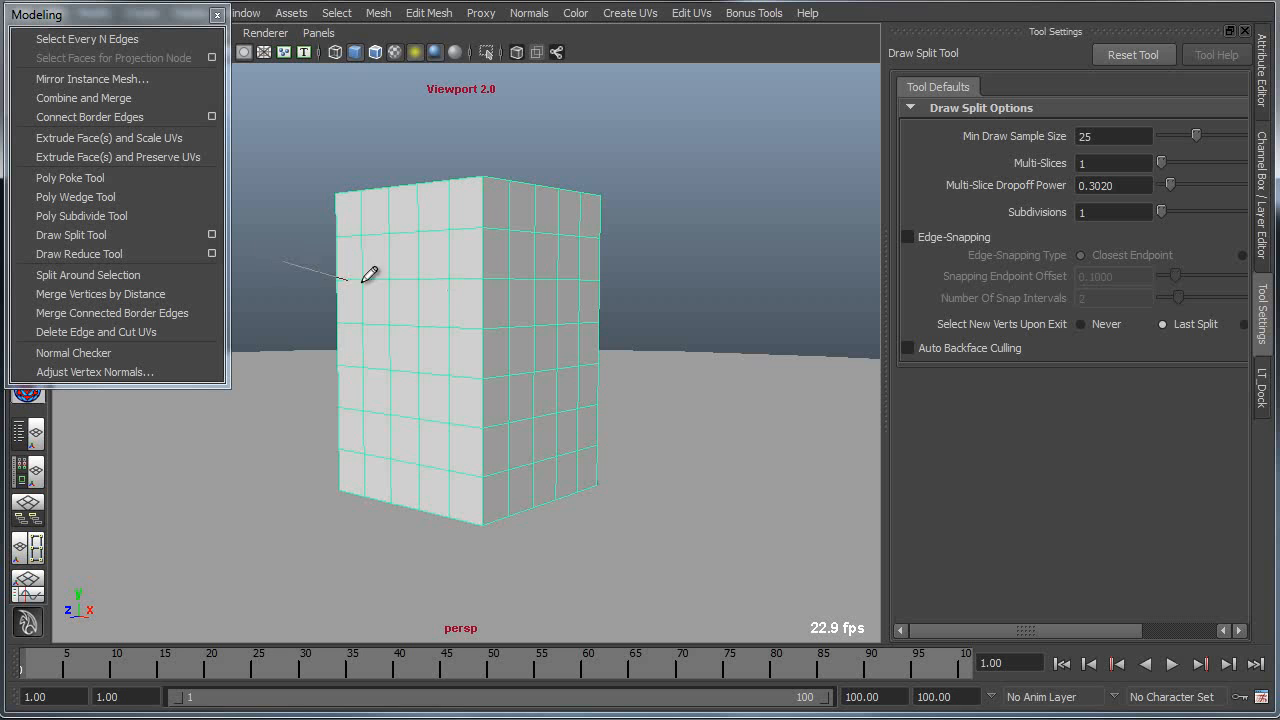
pyautogui.moveTo(688, 320)
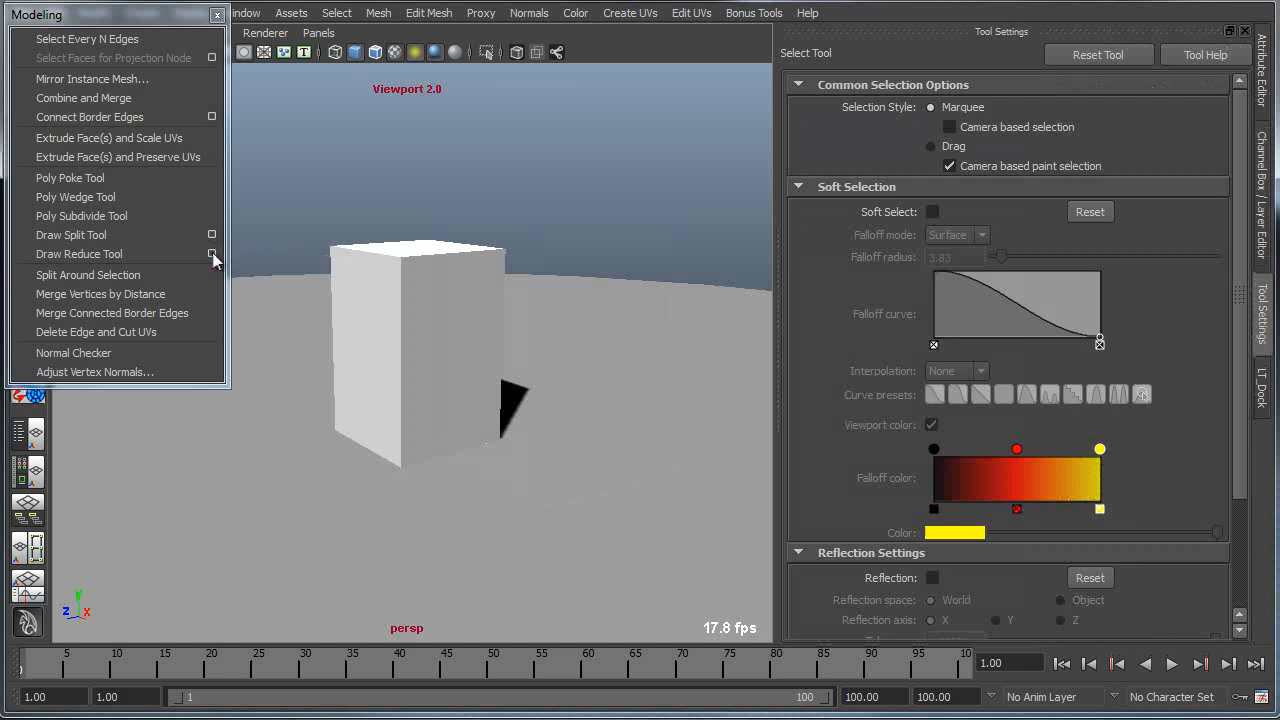
# Step: Stroke the Draw Reduce tool across the front face to collapse grid vertices into slanted lines
pyautogui.click(78, 252)
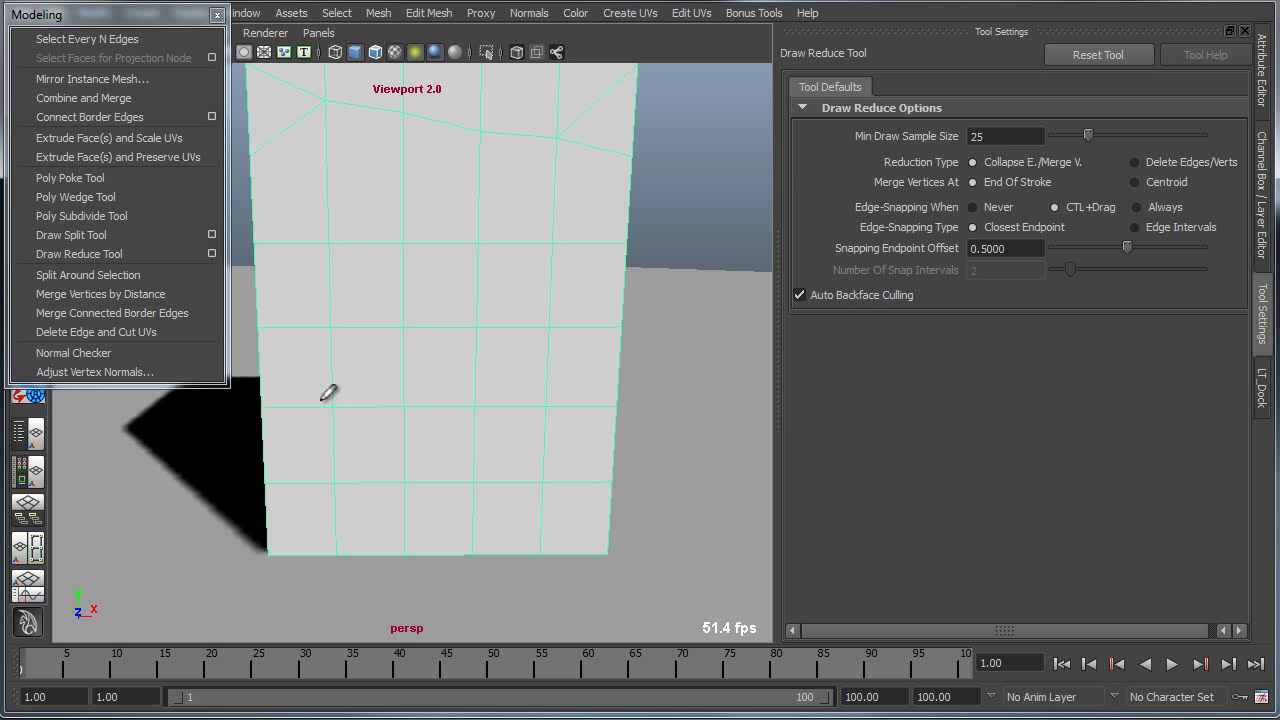
pyautogui.moveTo(326, 396); pyautogui.dragTo(592, 330)
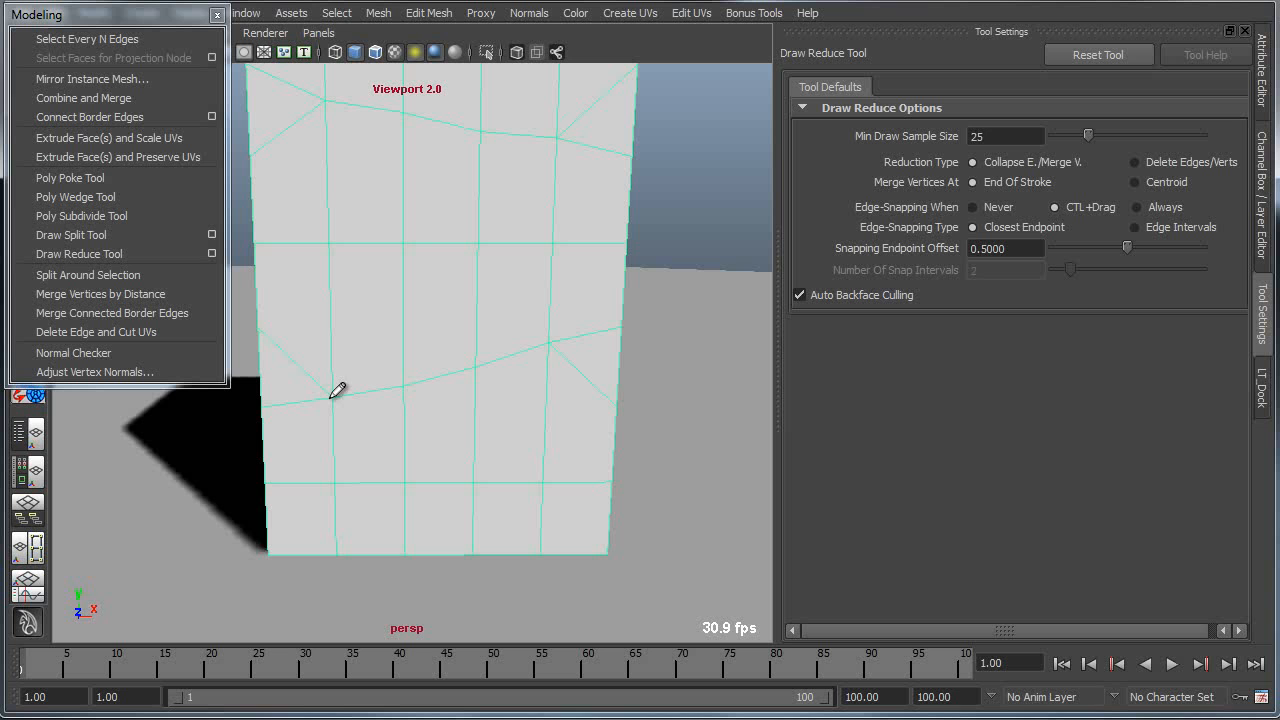
pyautogui.moveTo(588, 304)
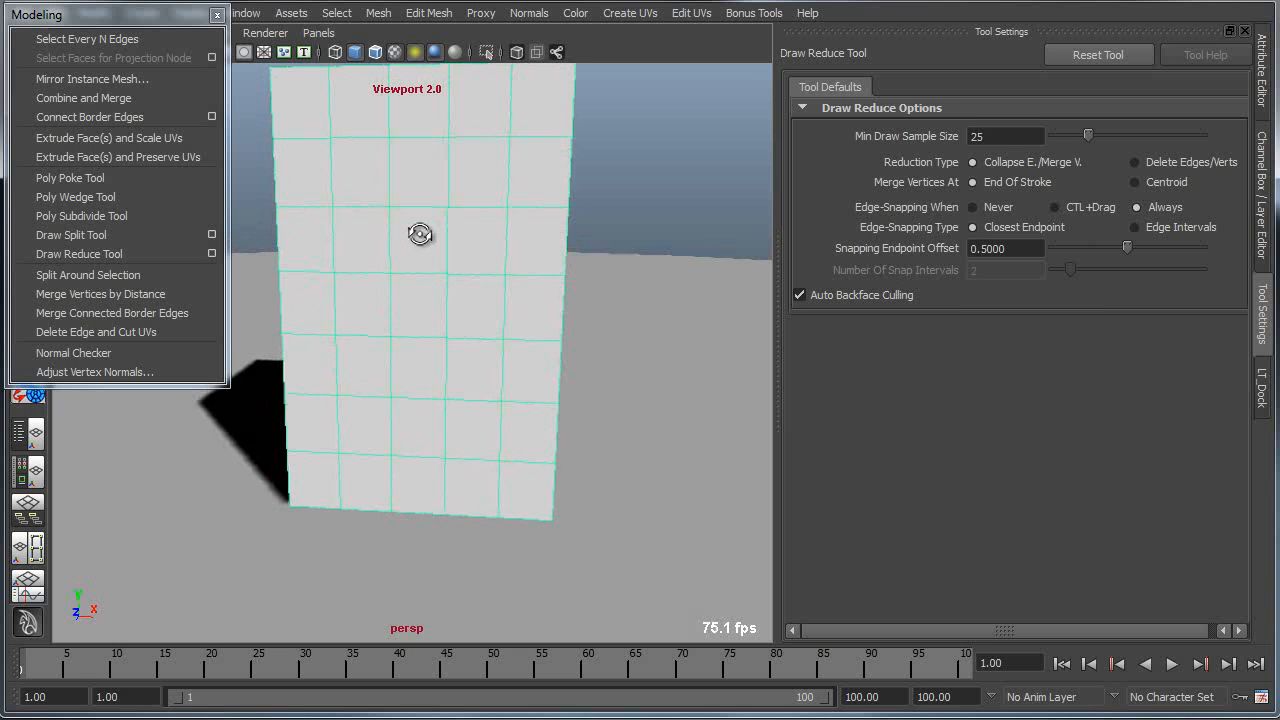
# Step: Collapse side-face edges into a snapped notch and orbit around to check it
pyautogui.moveTo(316, 316); pyautogui.dragTo(484, 290)
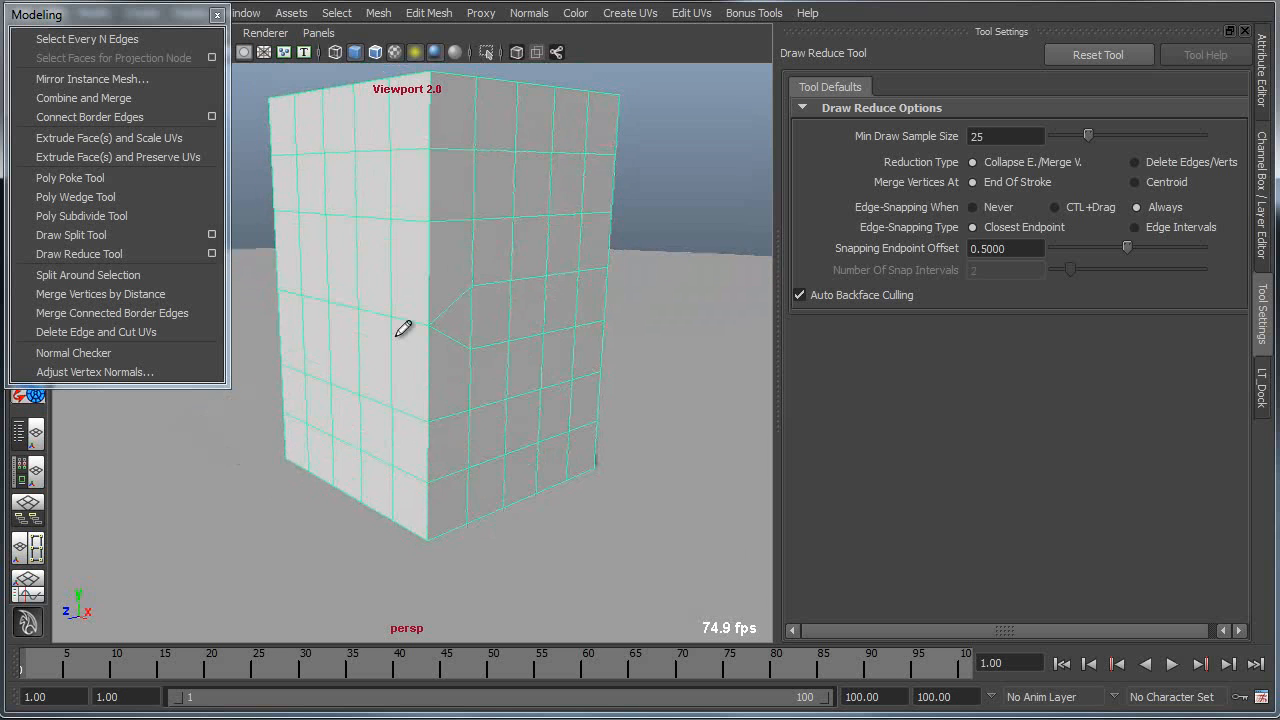
pyautogui.moveTo(404, 328); pyautogui.dragTo(532, 320)
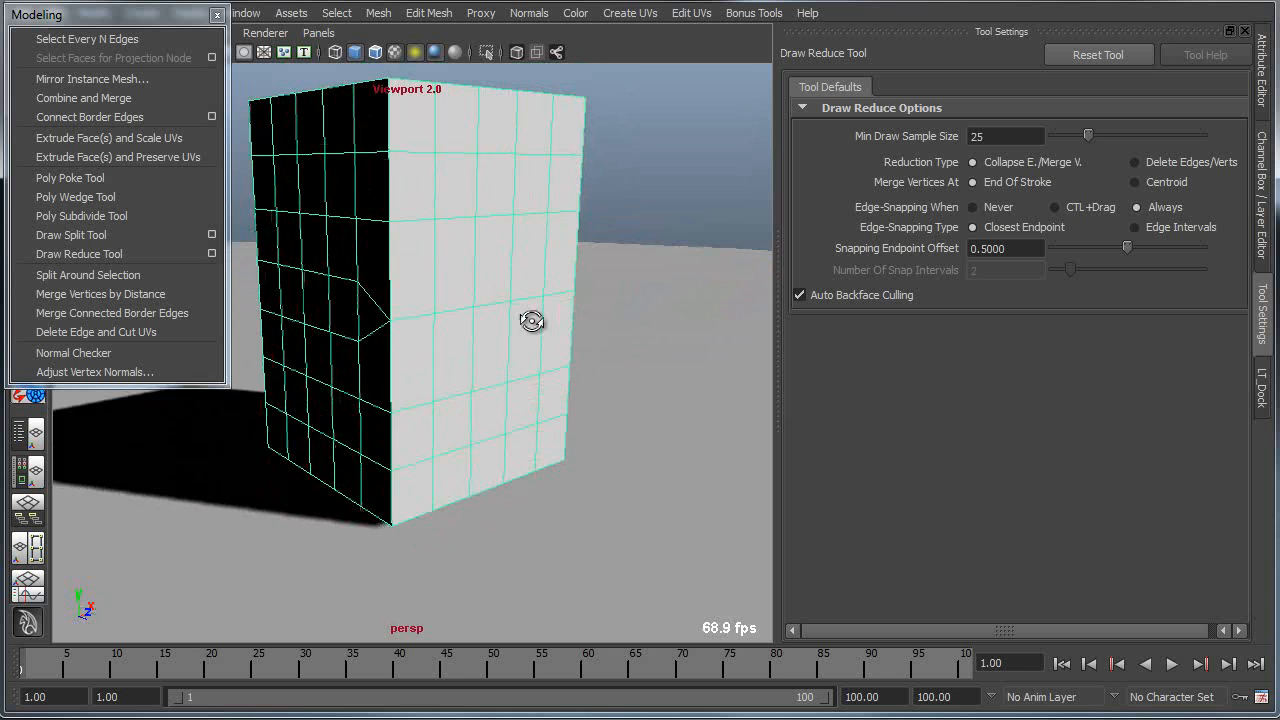
pyautogui.moveTo(532, 320); pyautogui.dragTo(420, 320)
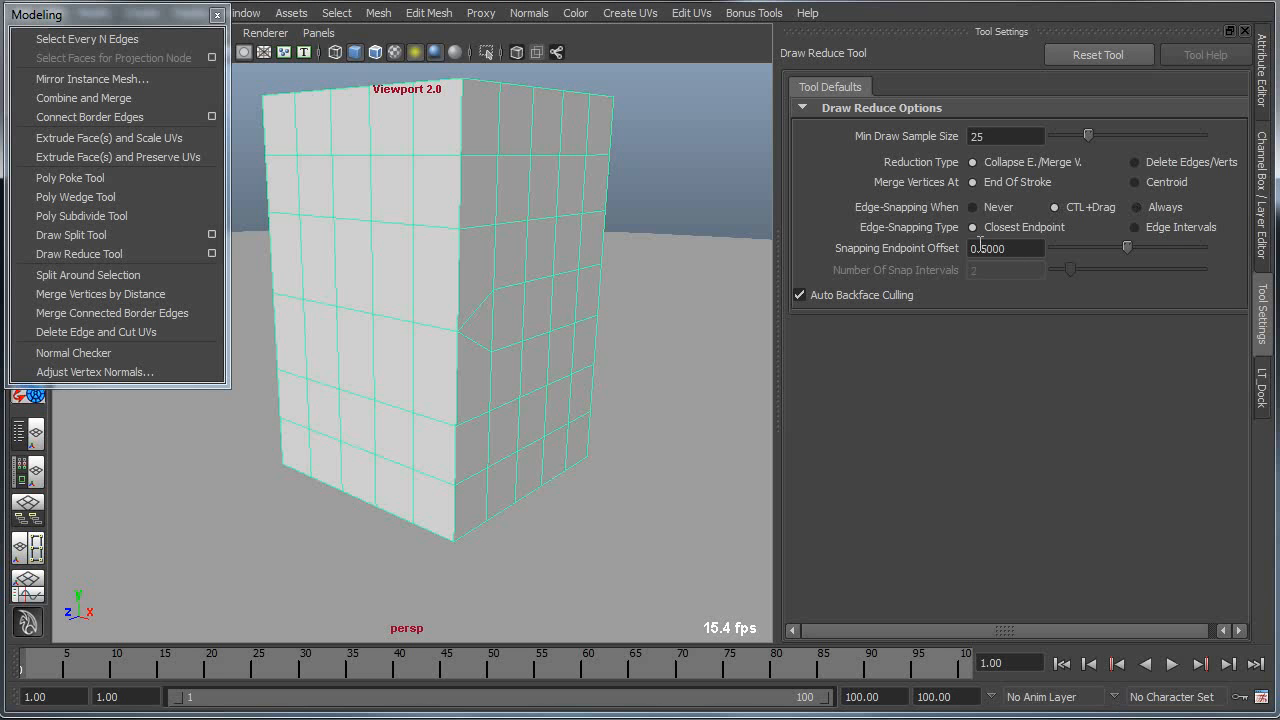
# Step: Set Reduction Type to Delete Edges/Verts and frame the cube's front face
pyautogui.click(1134, 162)
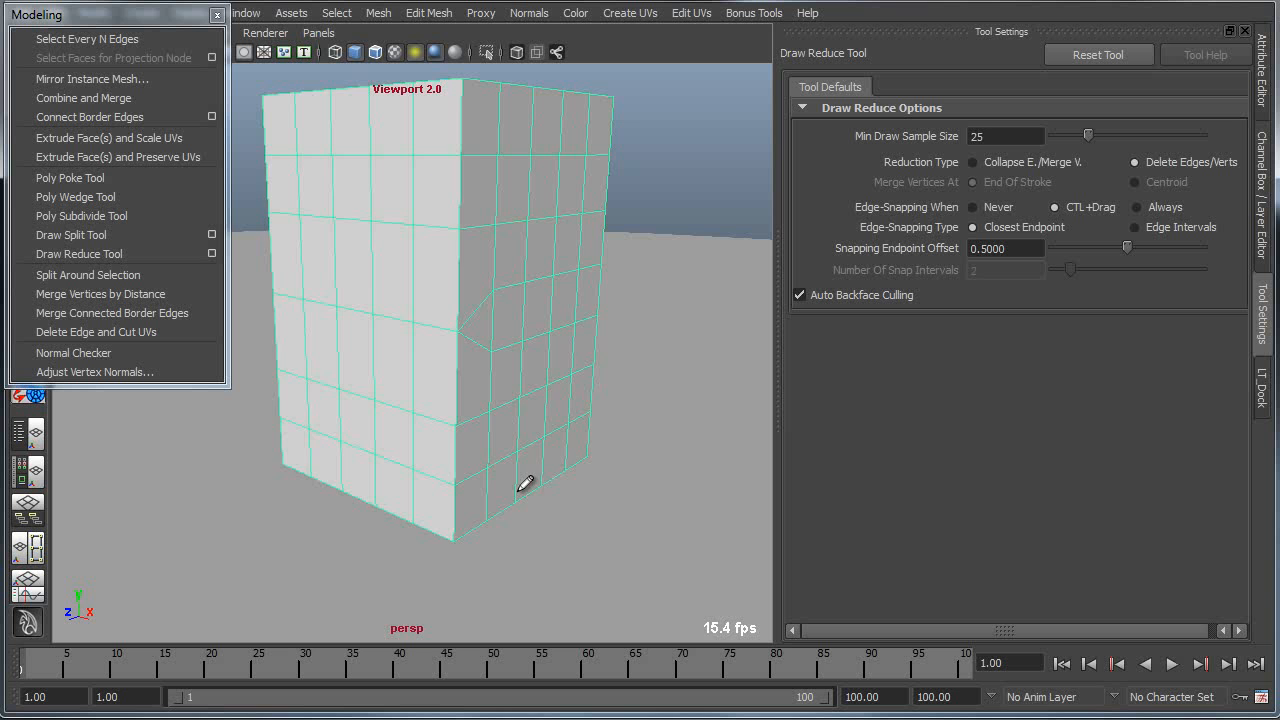
pyautogui.moveTo(524, 486); pyautogui.dragTo(202, 428)
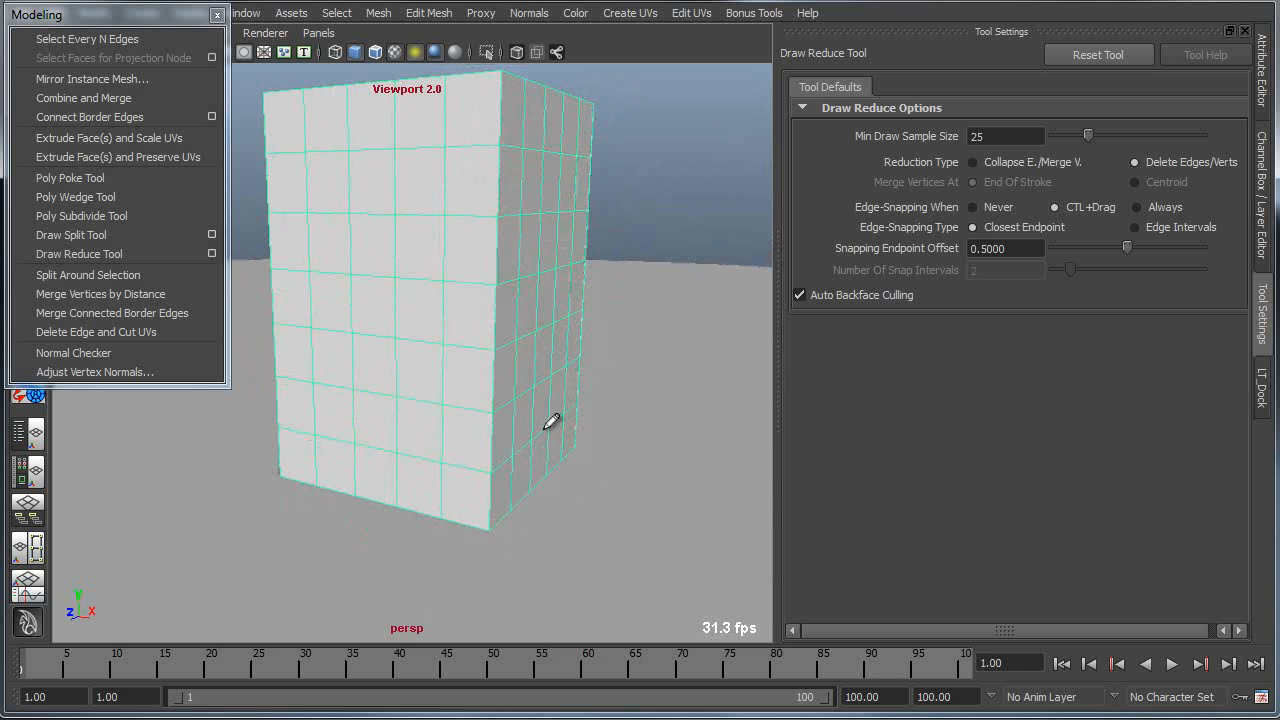
pyautogui.moveTo(552, 422); pyautogui.dragTo(356, 244)
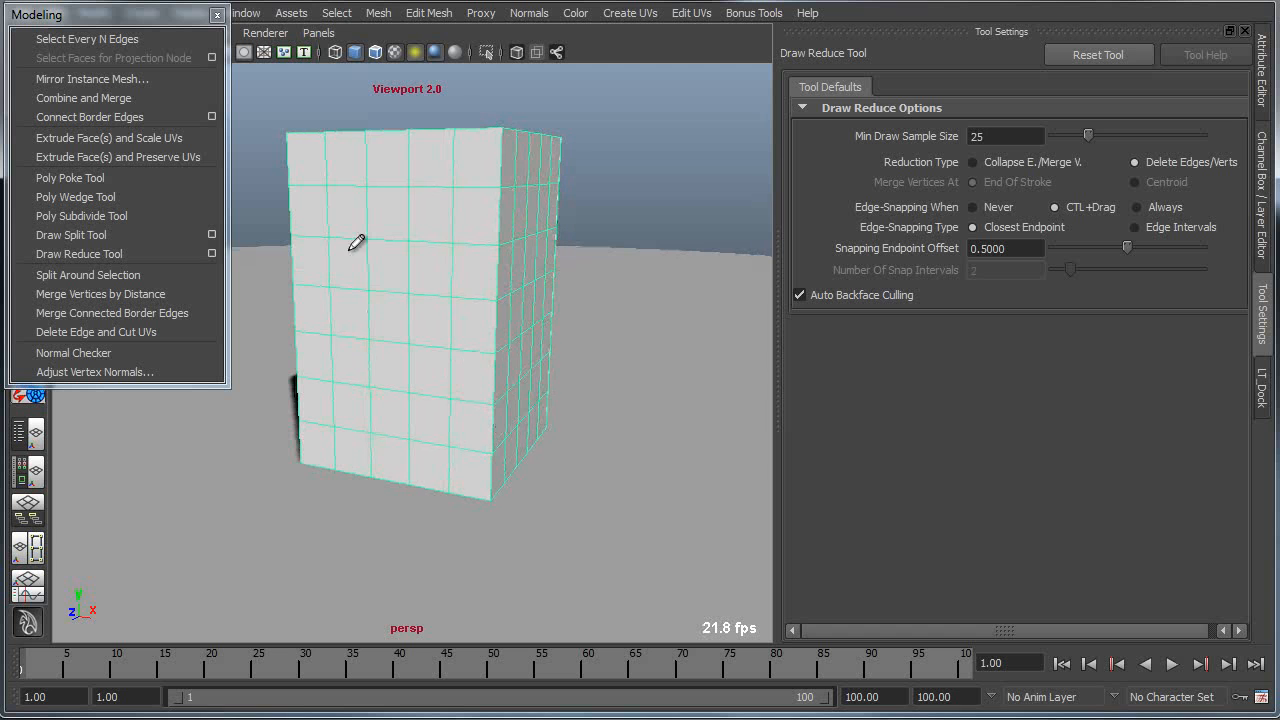
pyautogui.moveTo(350, 224); pyautogui.dragTo(370, 410)
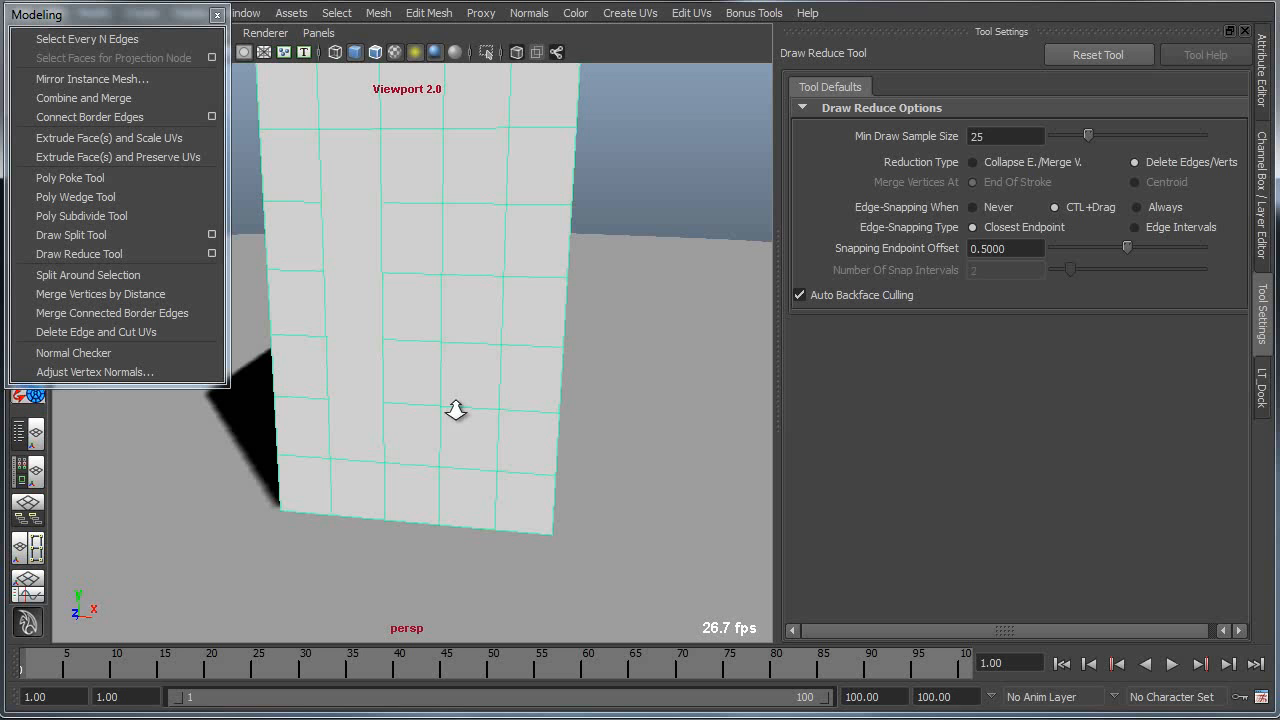
pyautogui.moveTo(500, 414)
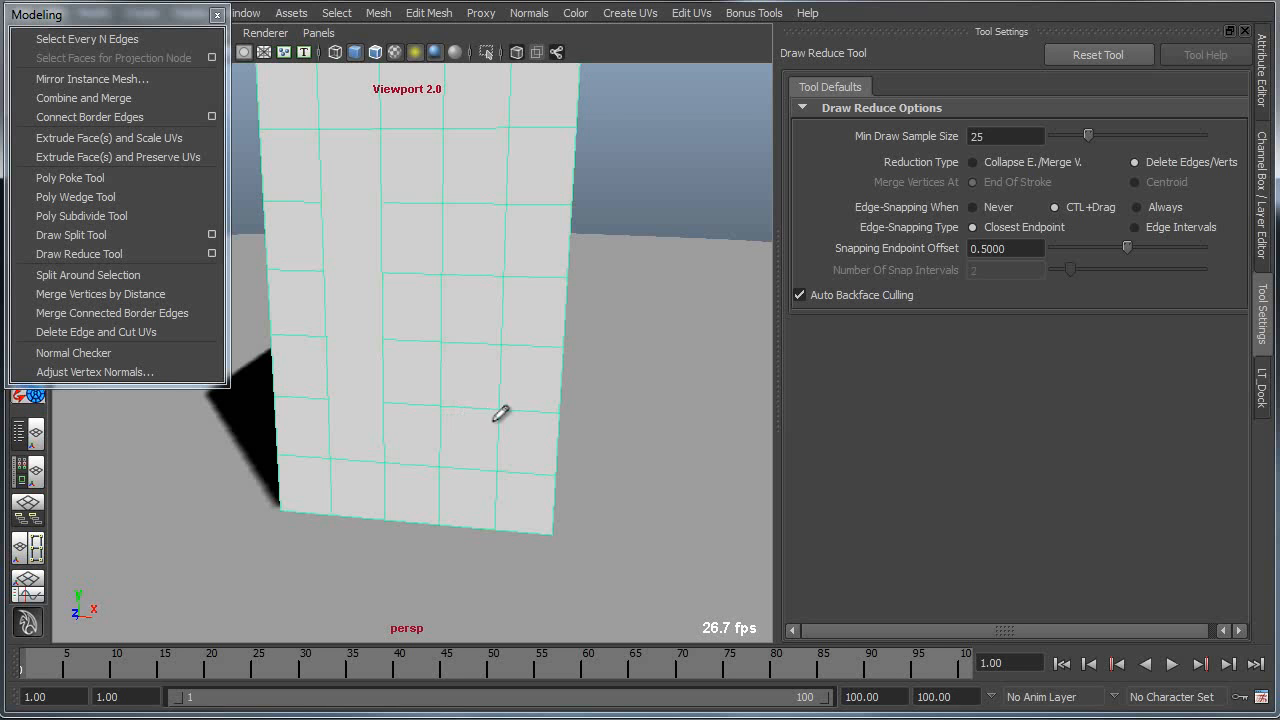
pyautogui.moveTo(500, 412); pyautogui.dragTo(420, 404)
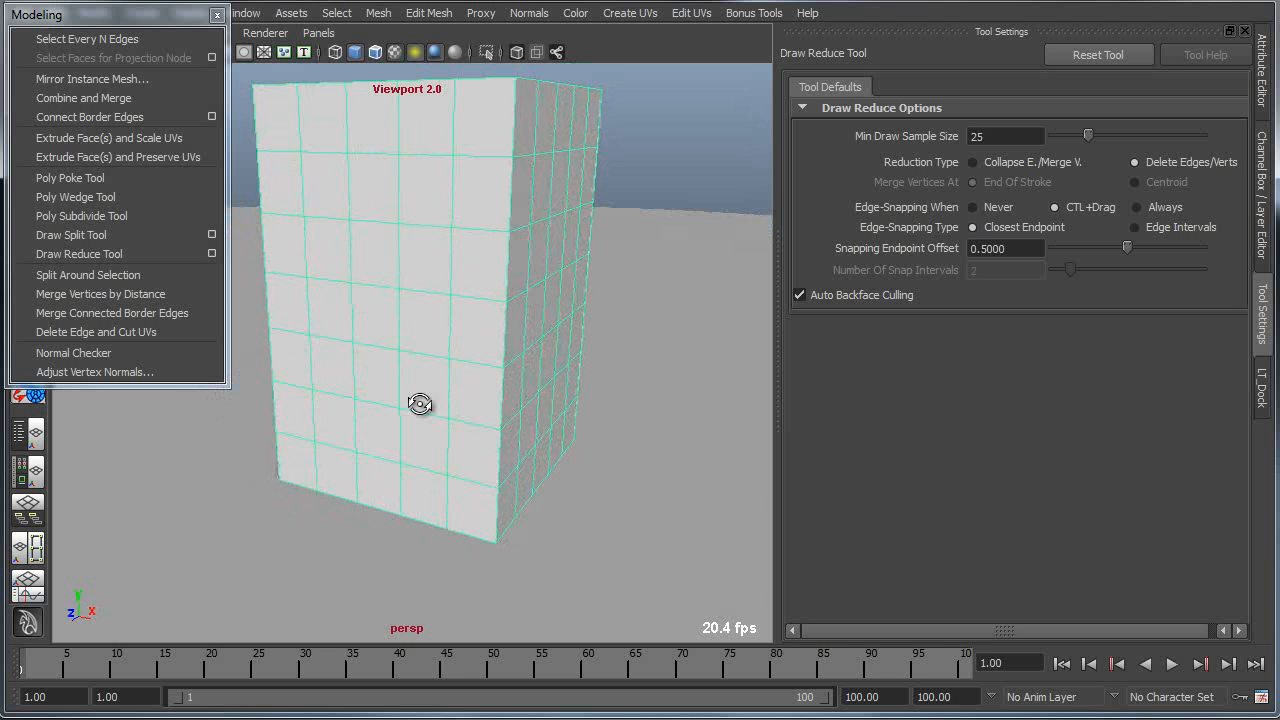
pyautogui.moveTo(420, 404); pyautogui.dragTo(320, 250)
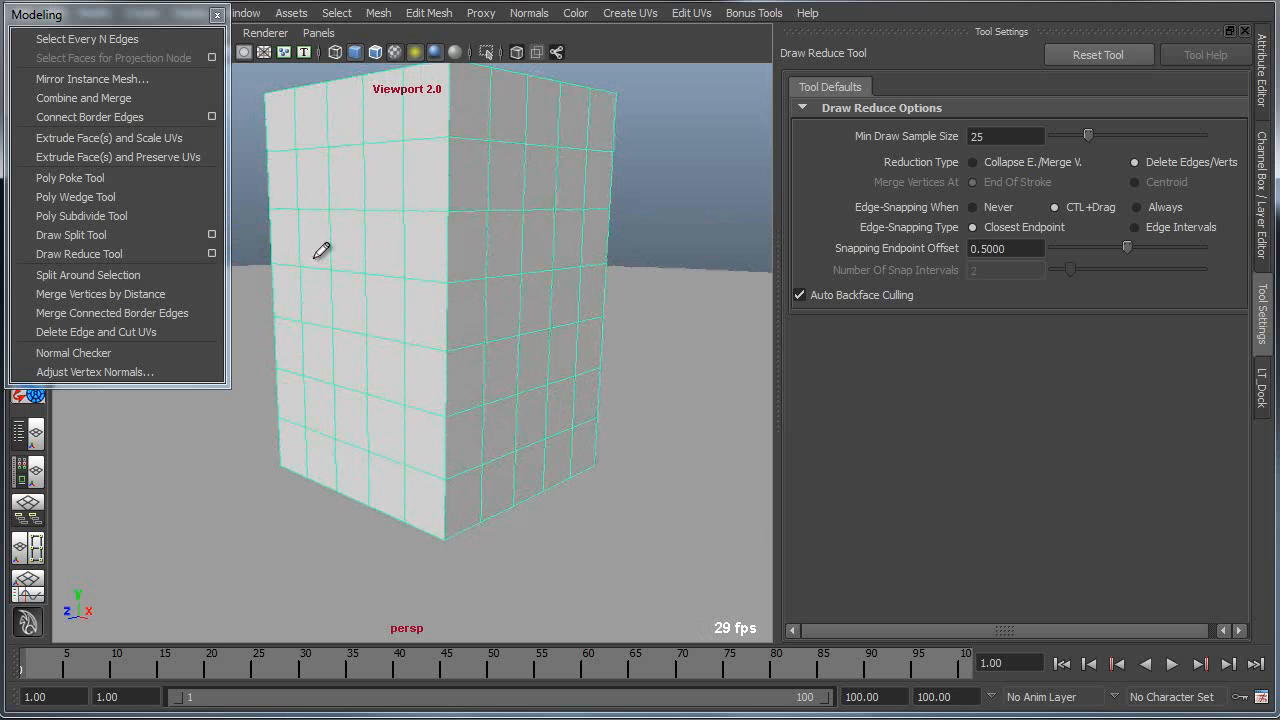
# Step: Stroke across the front face to delete interior grid edges and orbit to inspect
pyautogui.moveTo(322, 248); pyautogui.dragTo(332, 402)
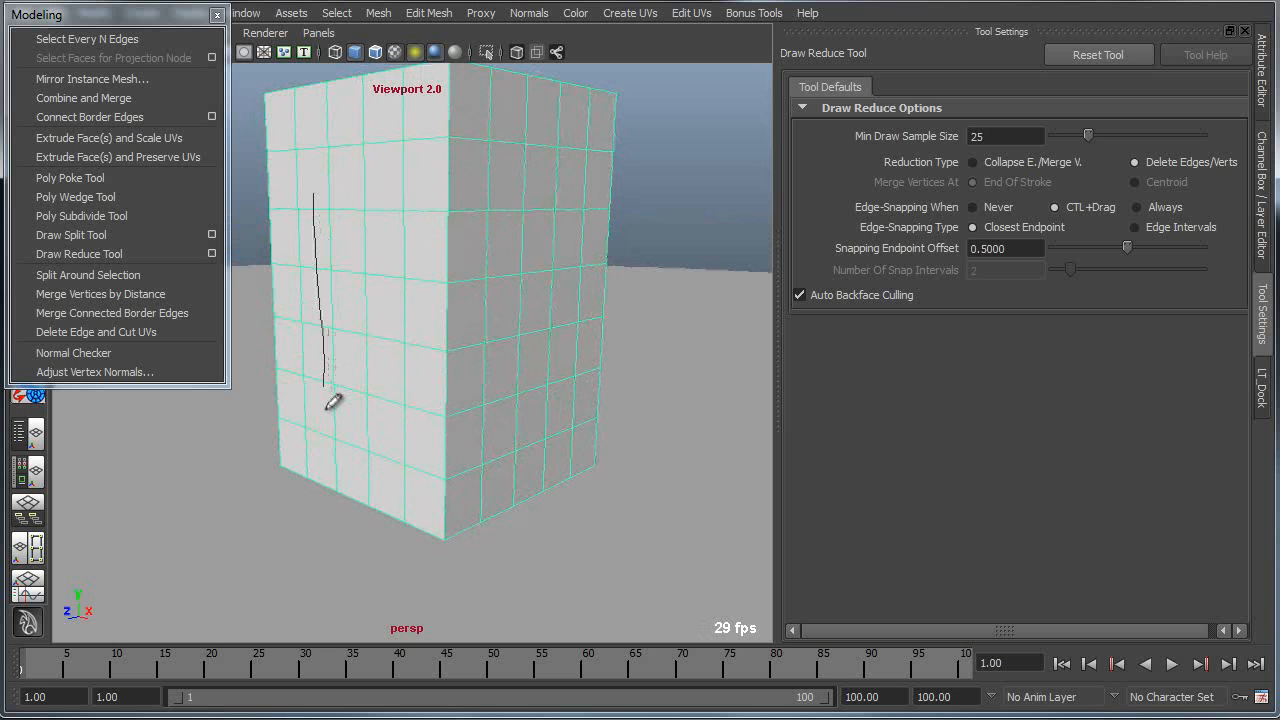
pyautogui.moveTo(330, 400); pyautogui.dragTo(570, 360)
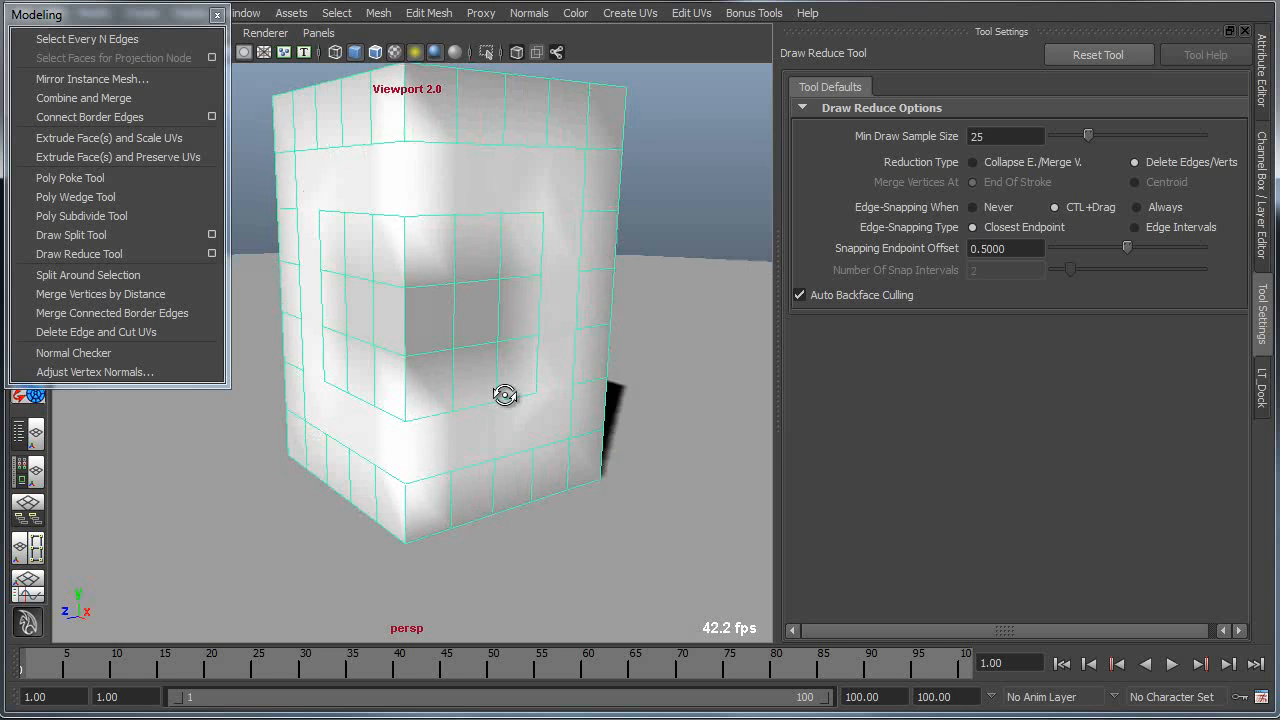
pyautogui.moveTo(504, 396); pyautogui.dragTo(612, 412)
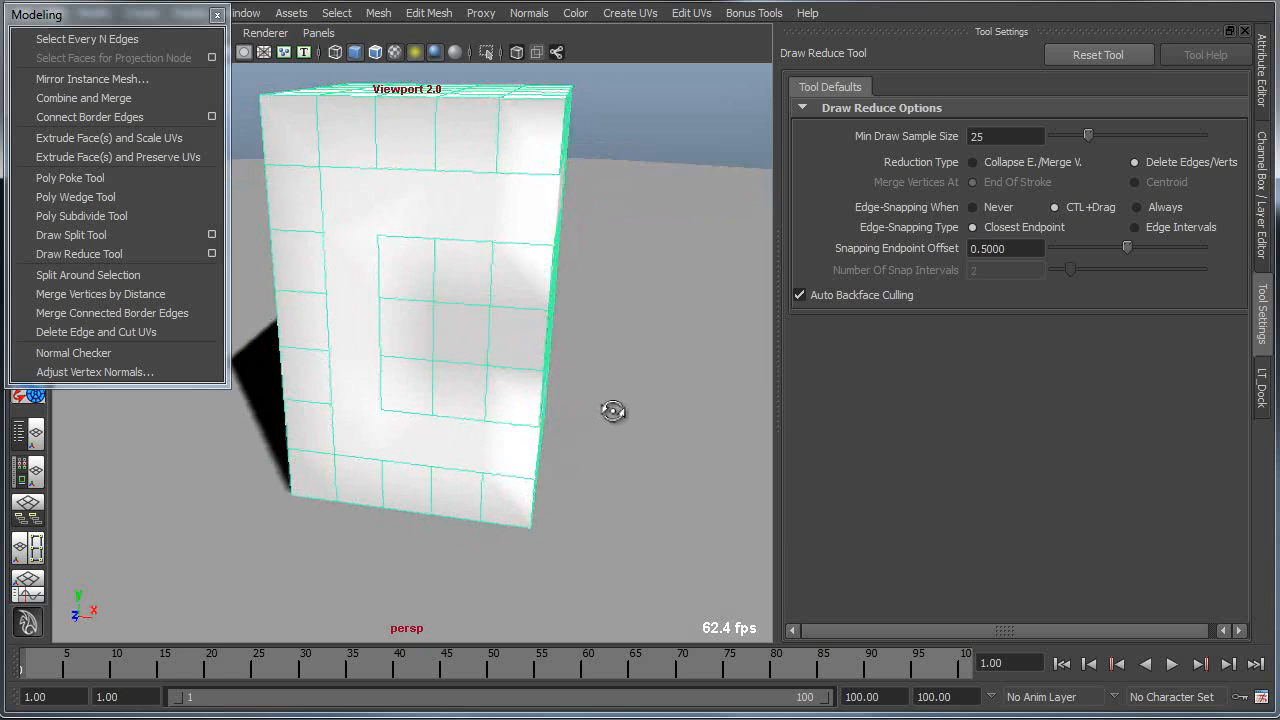
pyautogui.moveTo(612, 412); pyautogui.dragTo(566, 396)
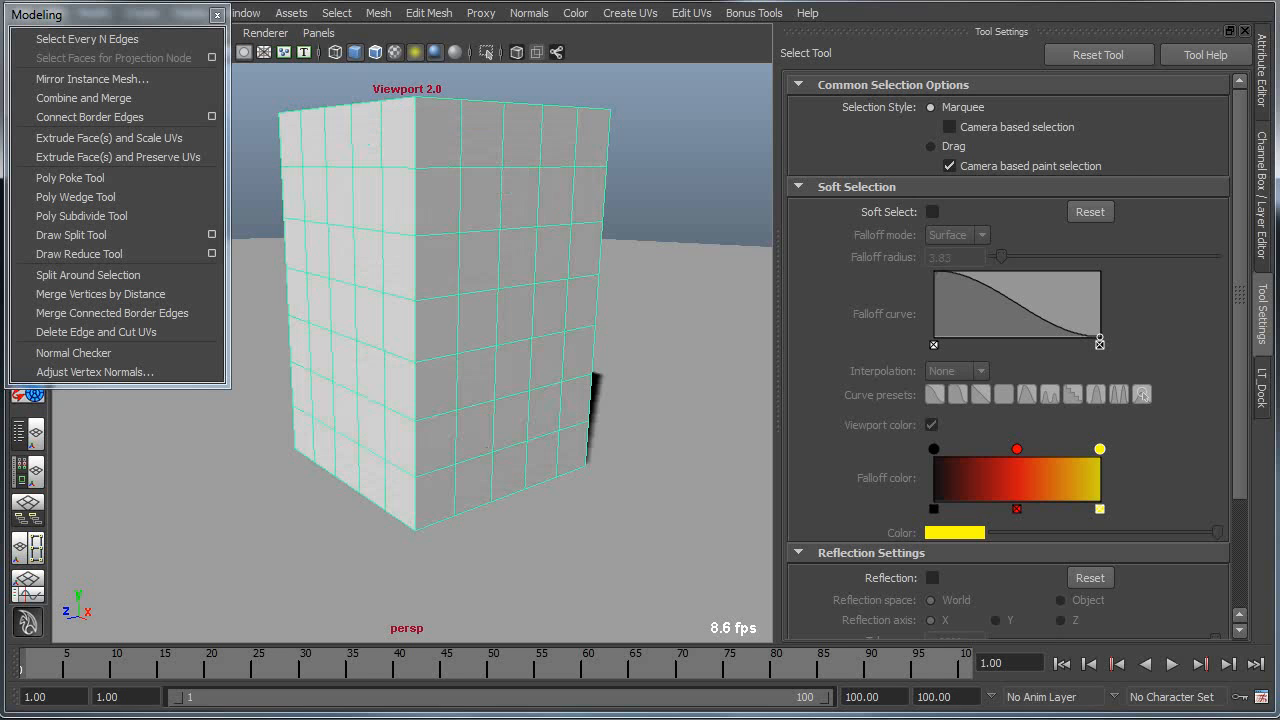
# Step: Bring the Draw Reduce settings back and orbit around the cube to view its back and front
pyautogui.click(78, 252)
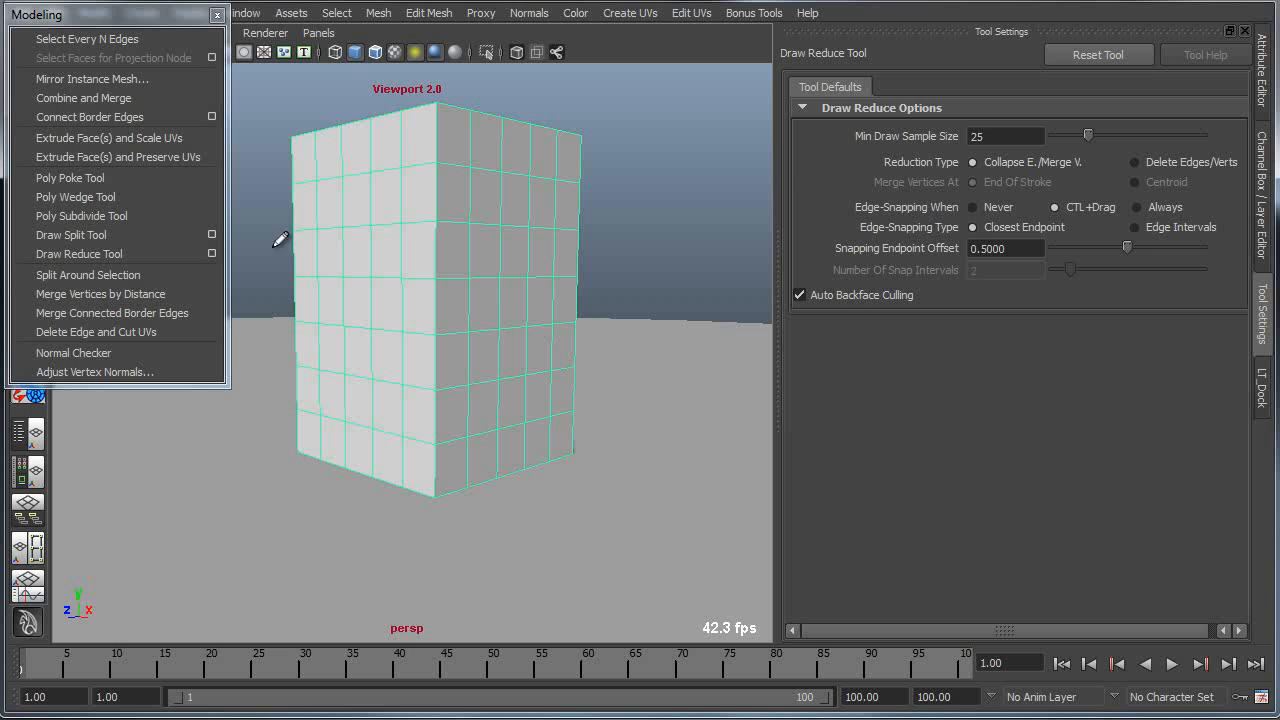
pyautogui.moveTo(284, 244)
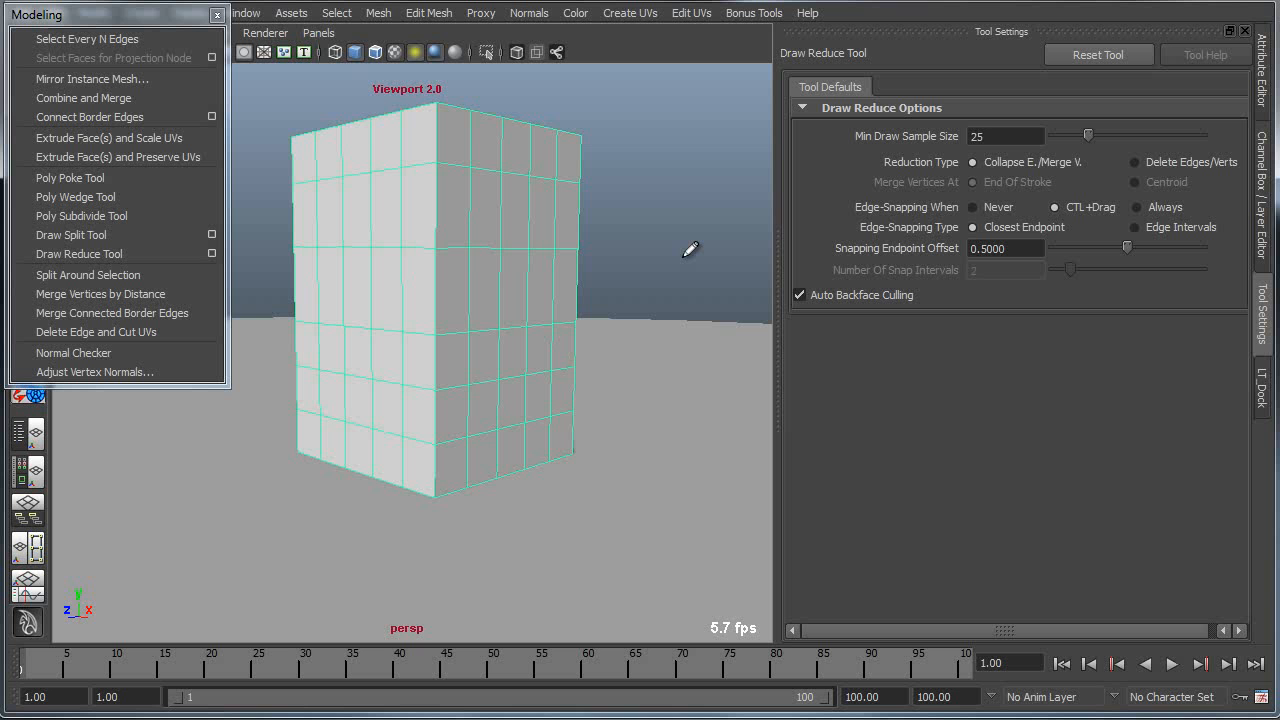
pyautogui.moveTo(688, 248); pyautogui.dragTo(552, 268)
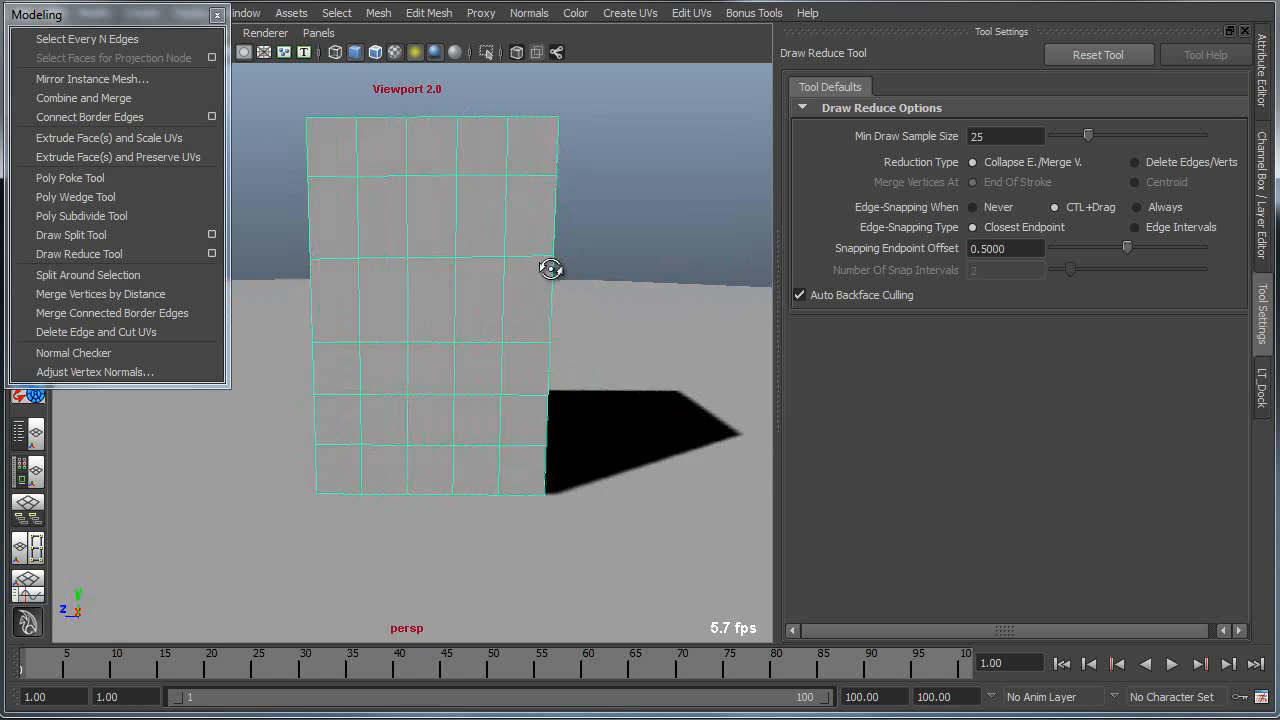
pyautogui.moveTo(552, 268); pyautogui.dragTo(264, 250)
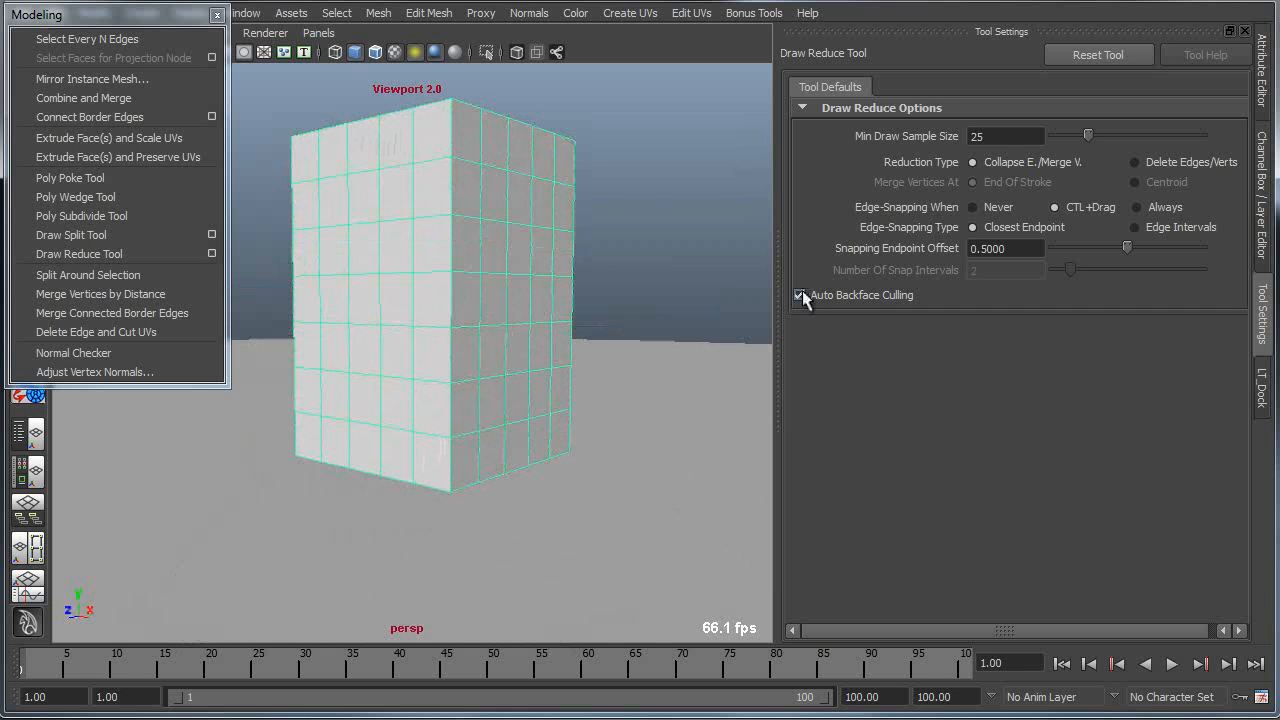
# Step: Switch off Auto Backface Culling for the Draw Reduce tool
pyautogui.click(800, 294)
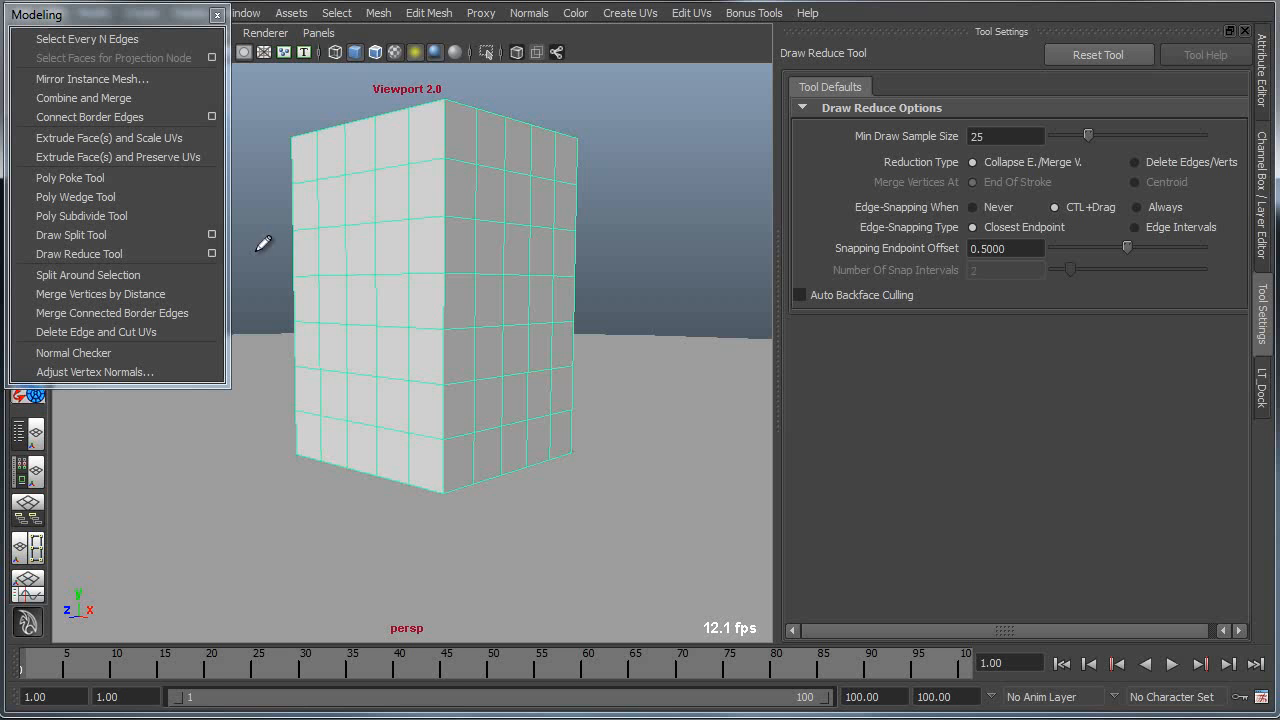
pyautogui.moveTo(688, 316)
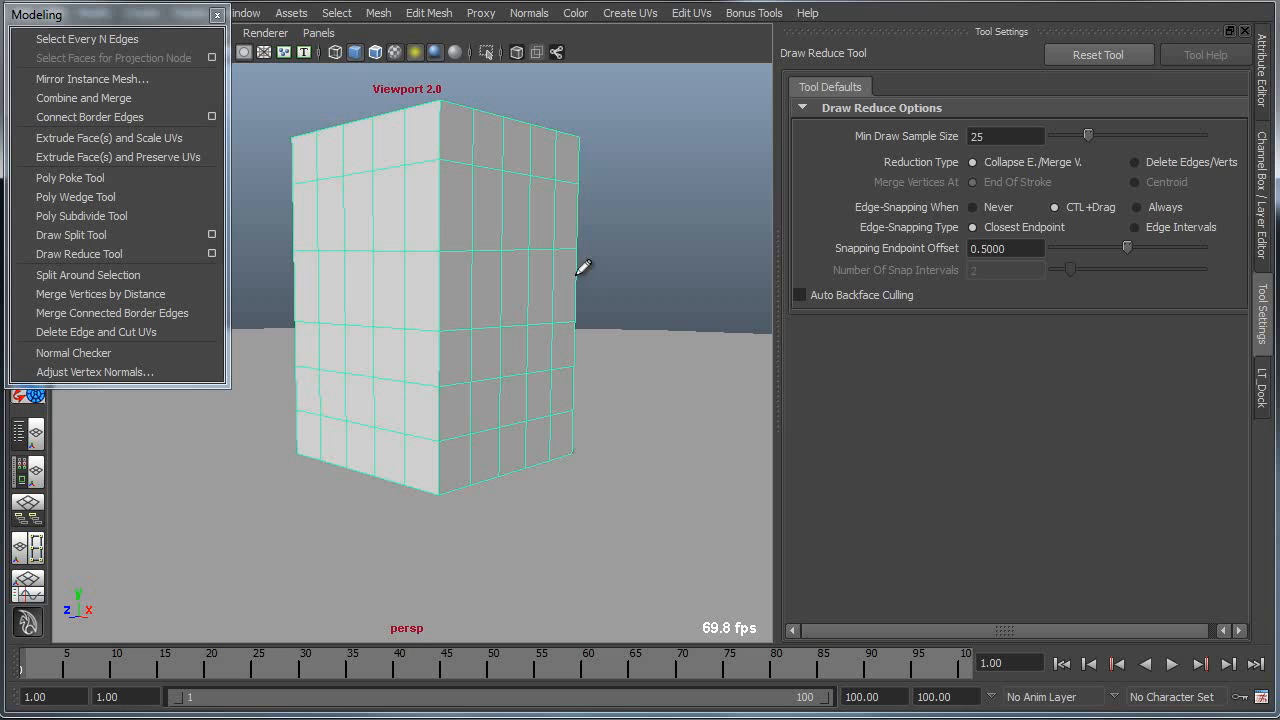
pyautogui.moveTo(584, 204)
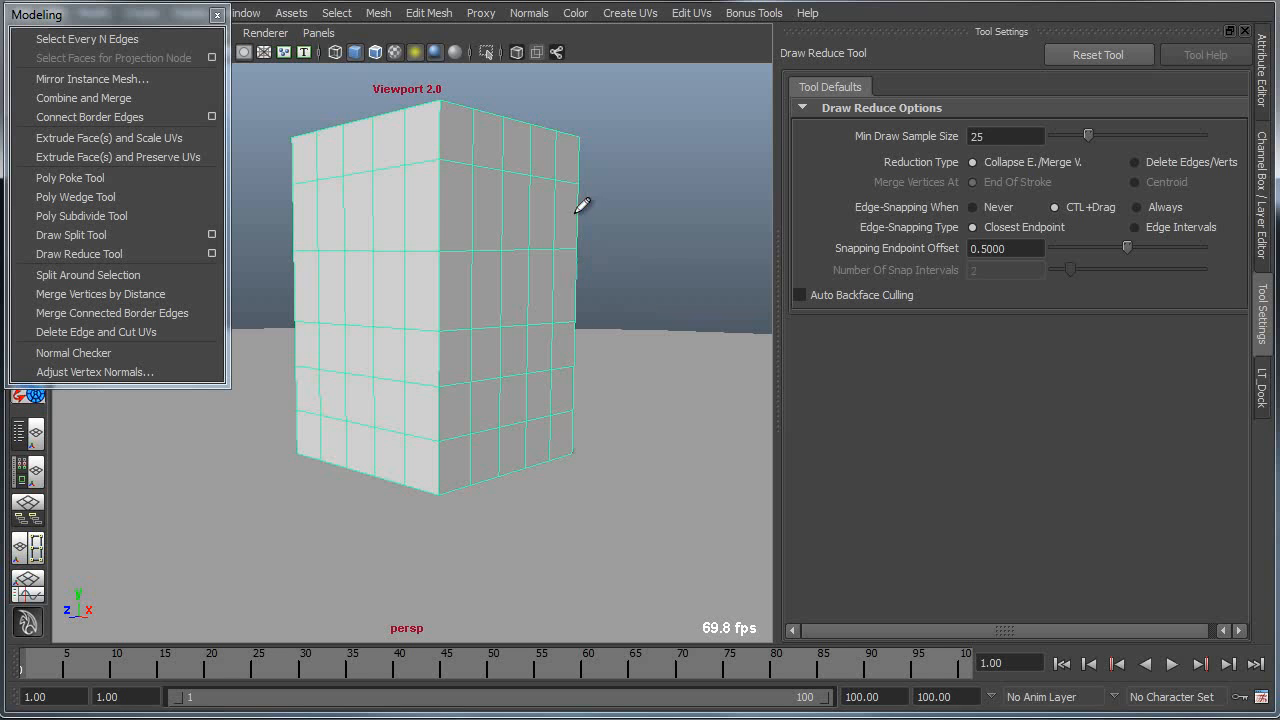
pyautogui.moveTo(616, 340)
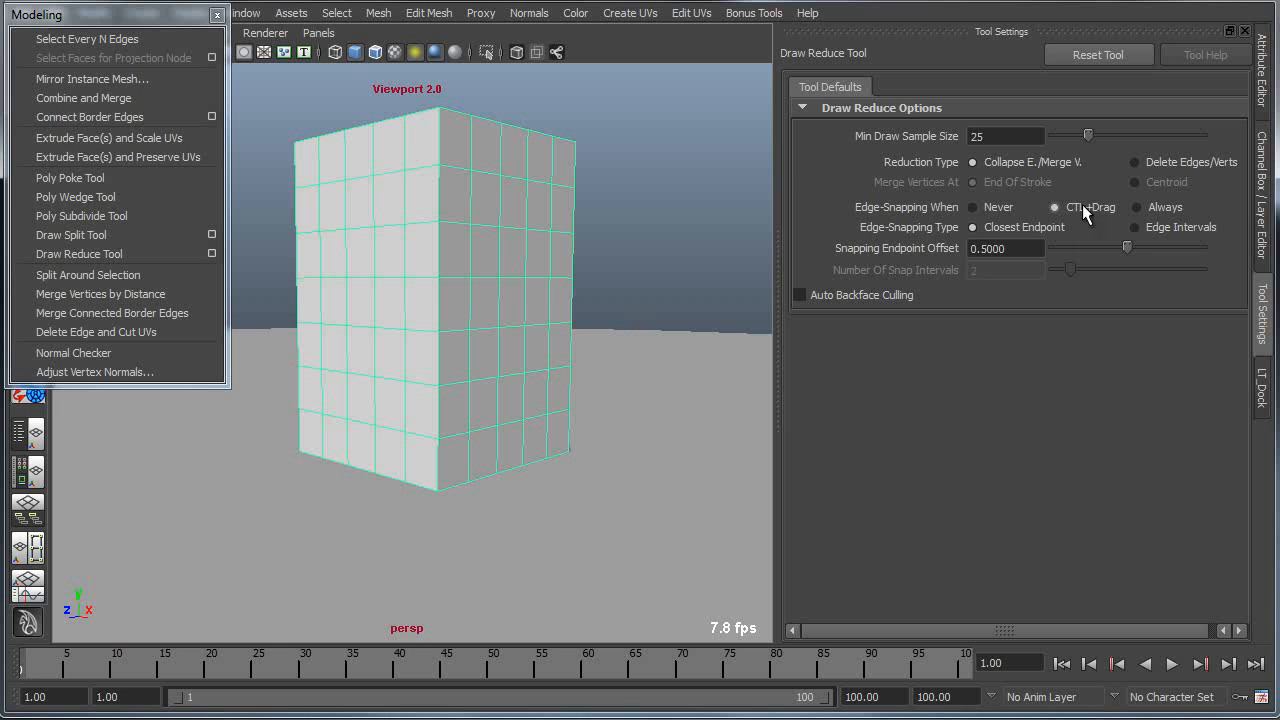
# Step: Set Edge-Snapping When to Always and collapse two row bands across the cube with reduce strokes
pyautogui.click(1136, 206)
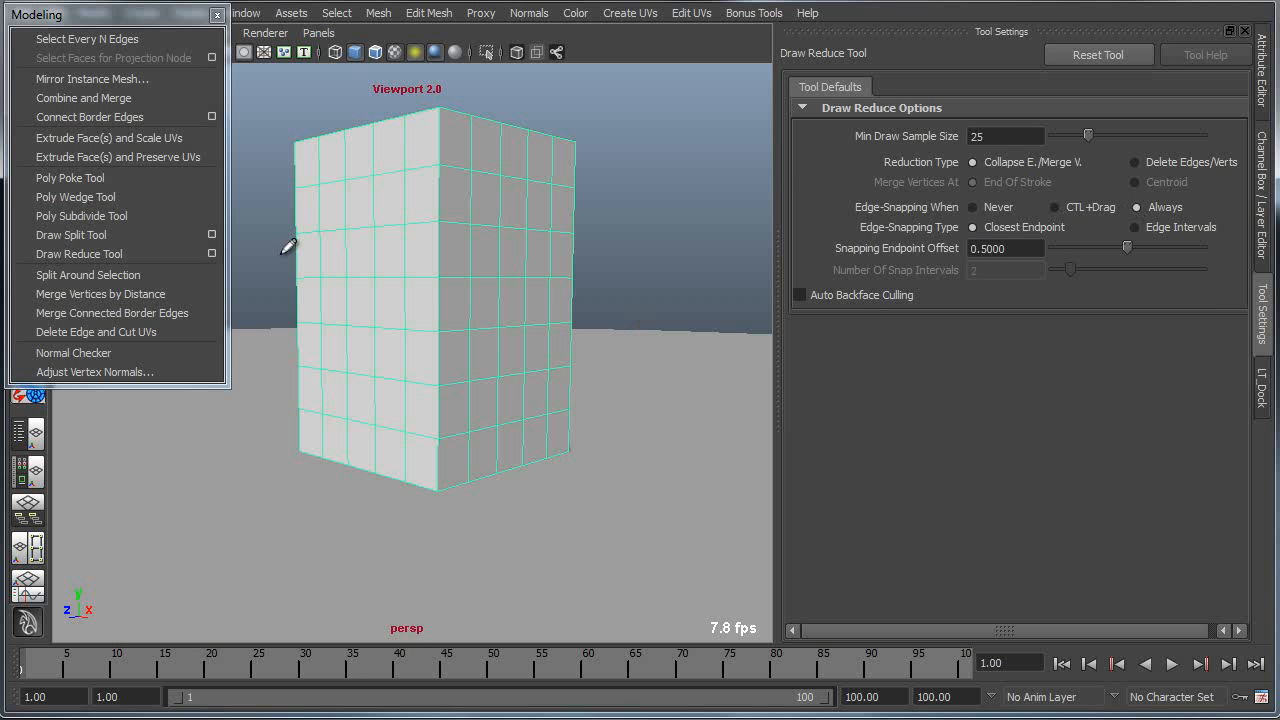
pyautogui.moveTo(660, 470)
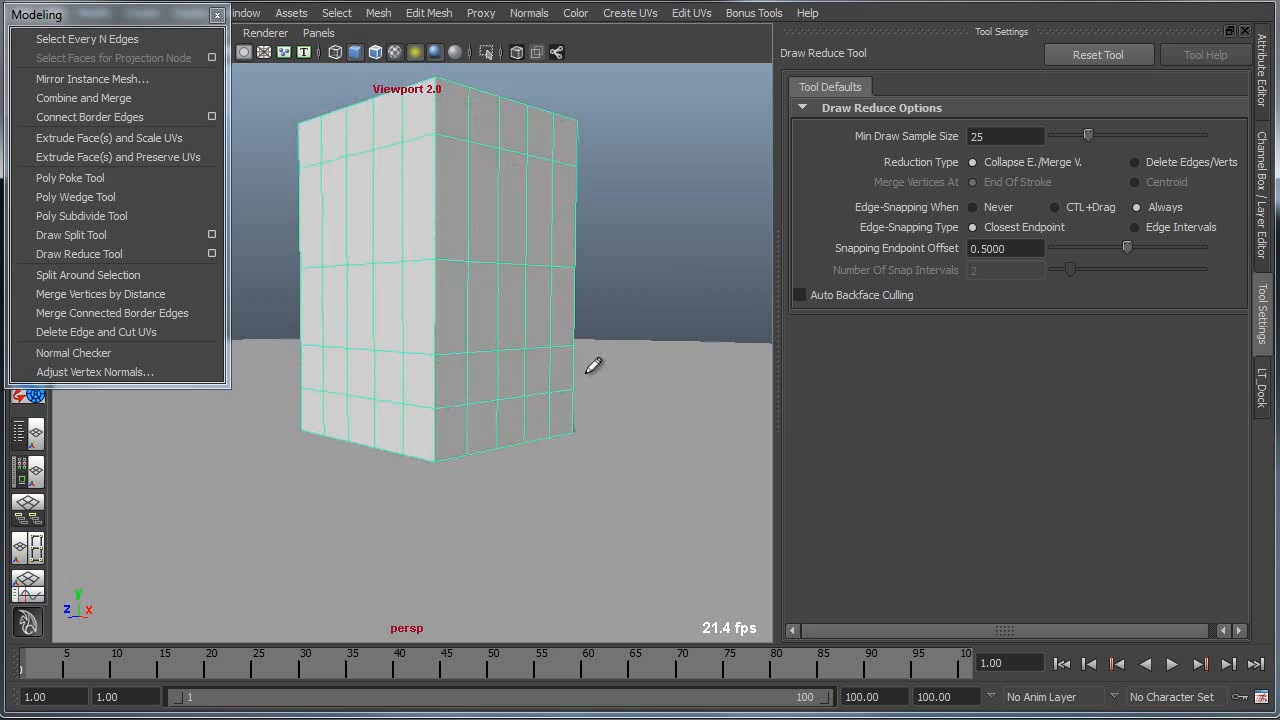
pyautogui.moveTo(596, 364); pyautogui.dragTo(710, 328)
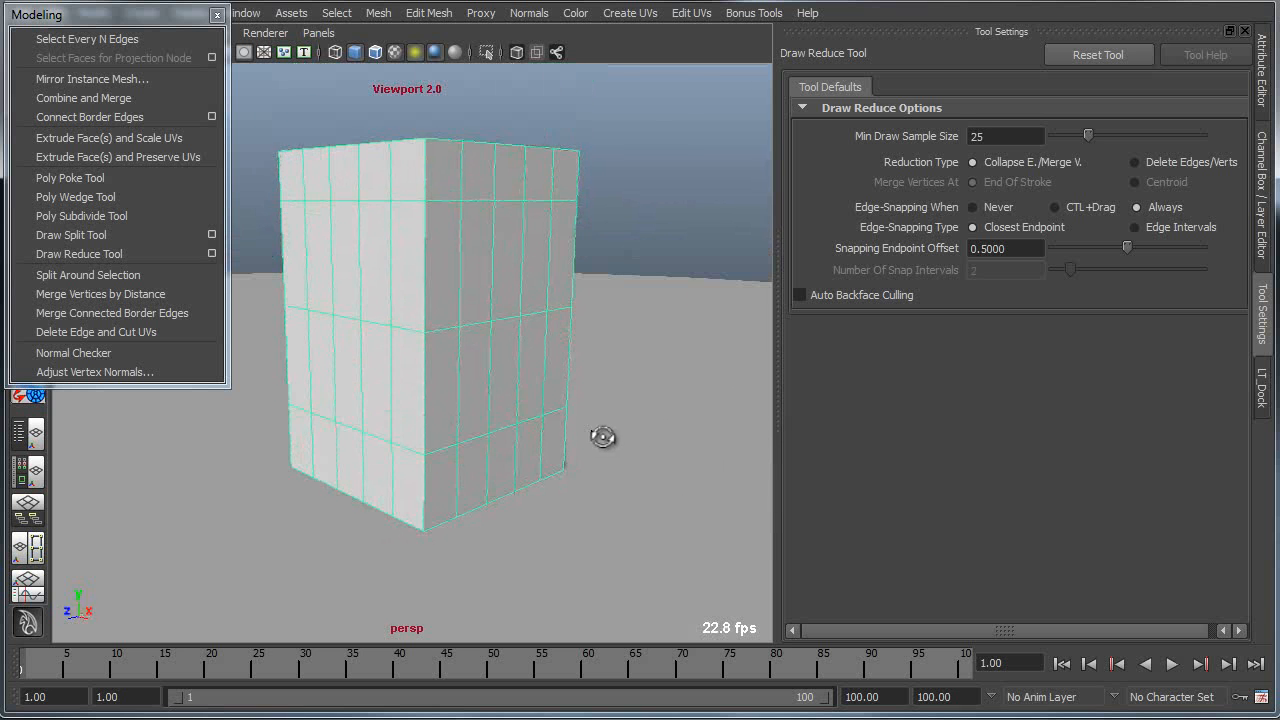
pyautogui.moveTo(604, 436); pyautogui.dragTo(624, 384)
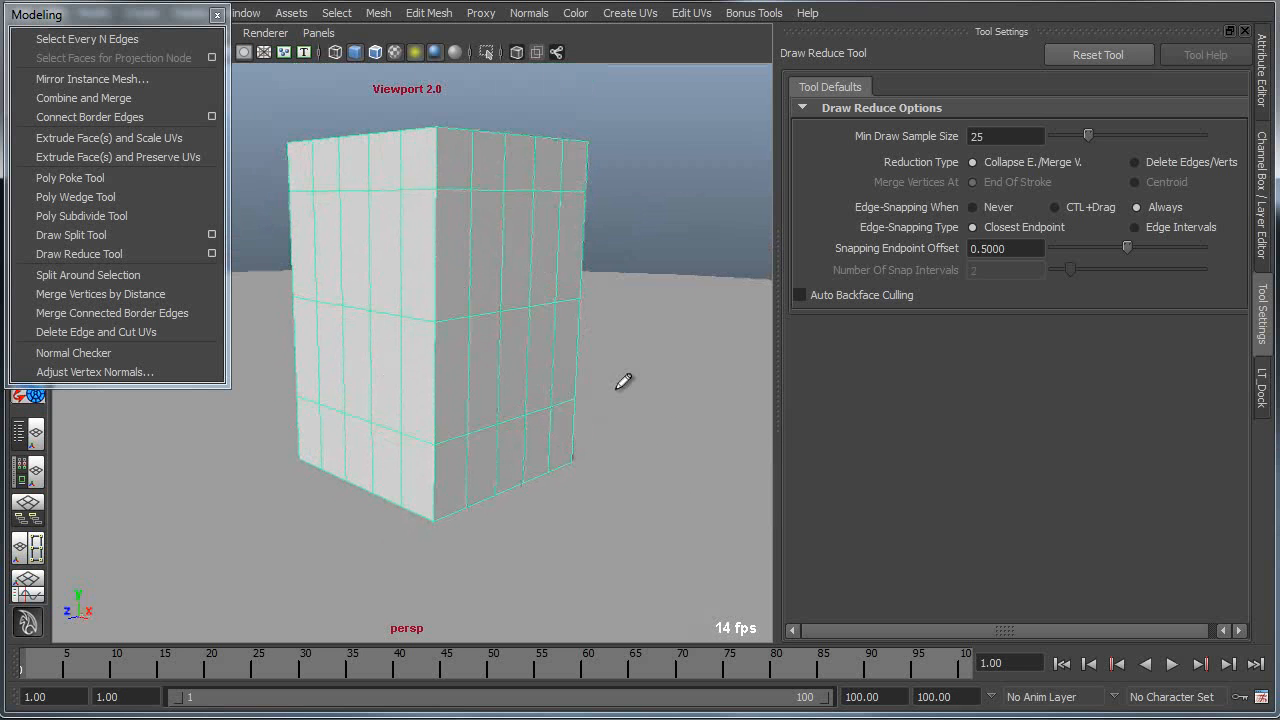